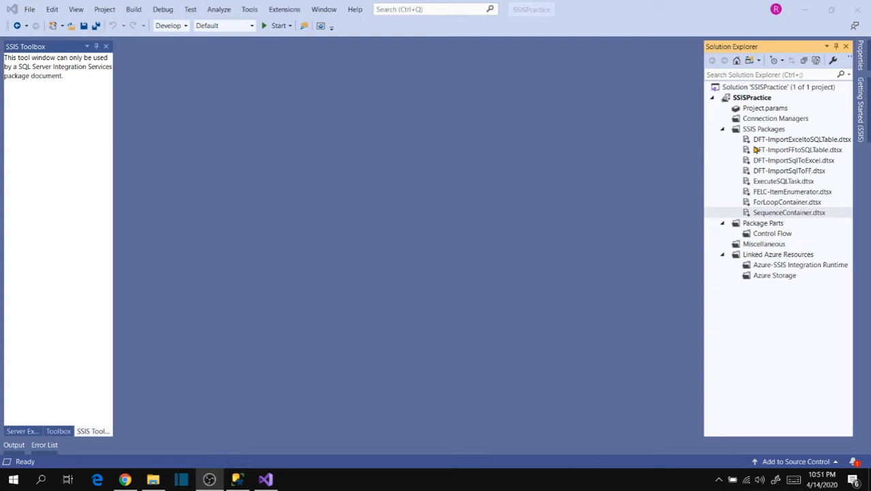
mouse_move(758, 137)
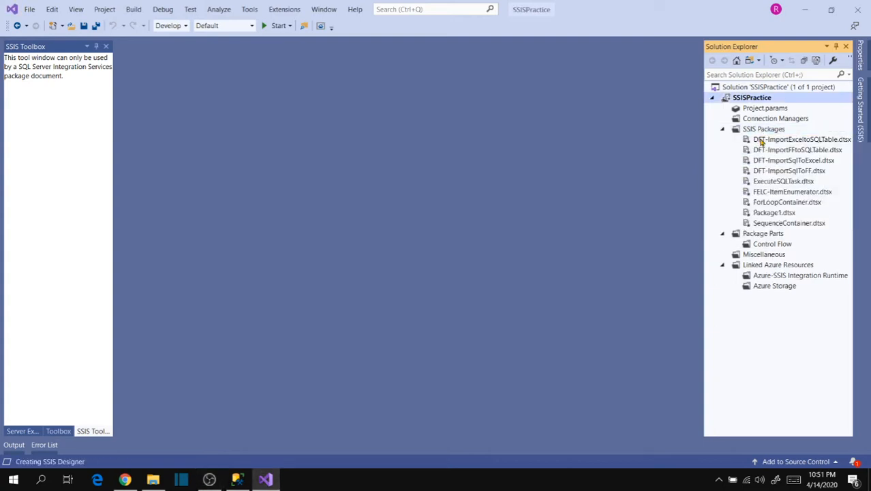
- Open Package1.dtsx and drop a Foreach Loop Container onto its control flow
double_click(778, 211)
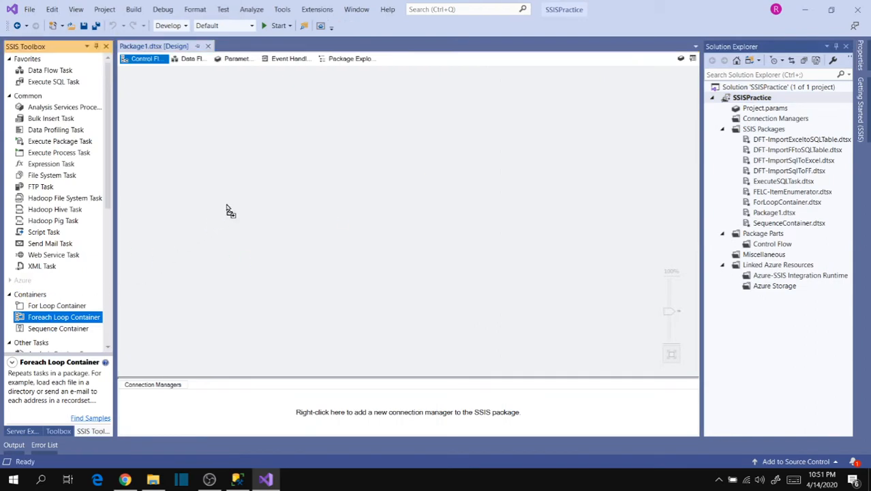
left_click_drag(63, 316, 252, 149)
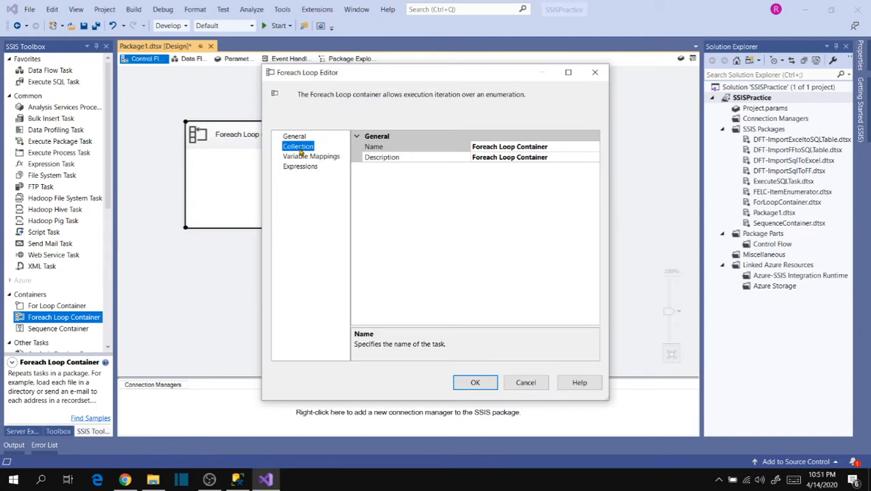
- Set the loop's Collection enumerator to Foreach File Enumerator
left_click(298, 146)
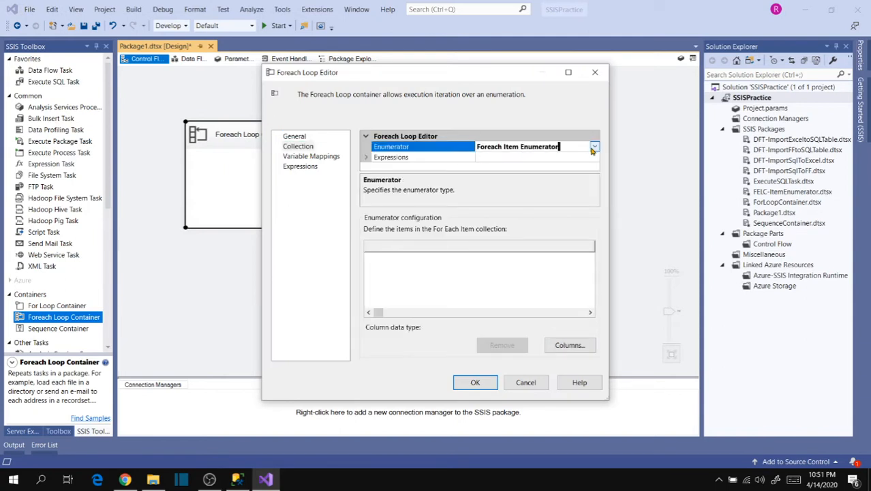
left_click(594, 146)
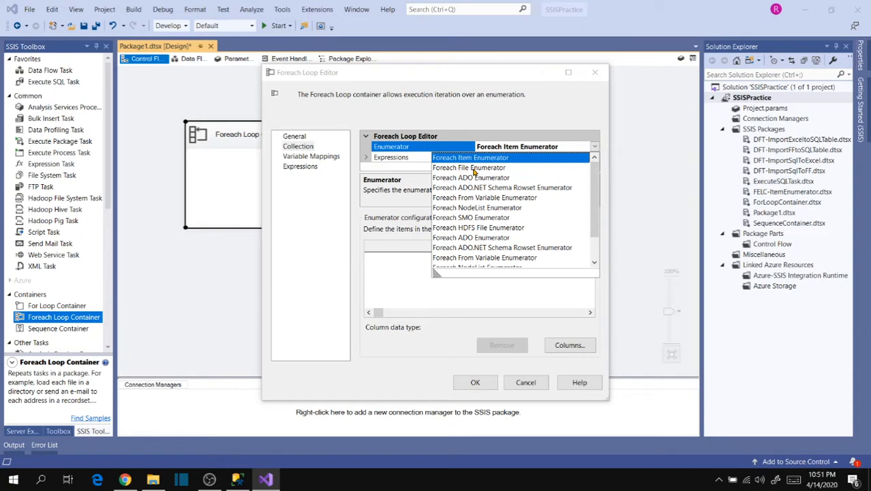
left_click(469, 167)
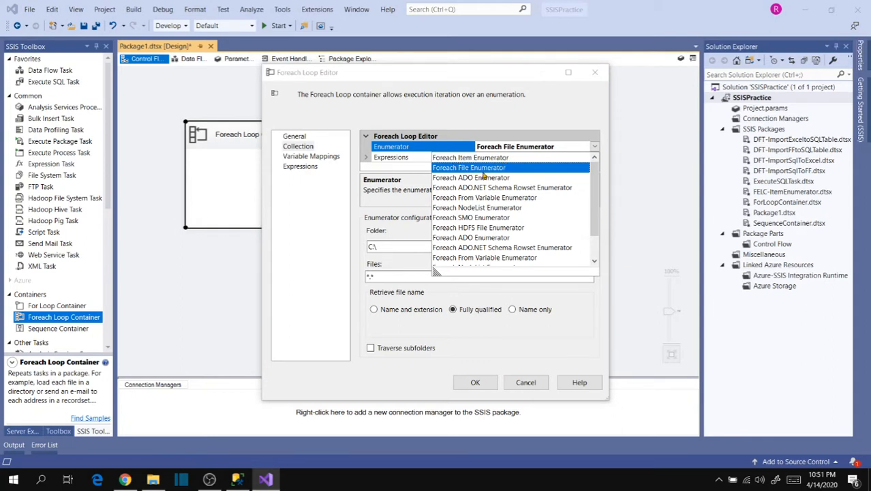
left_click(469, 167)
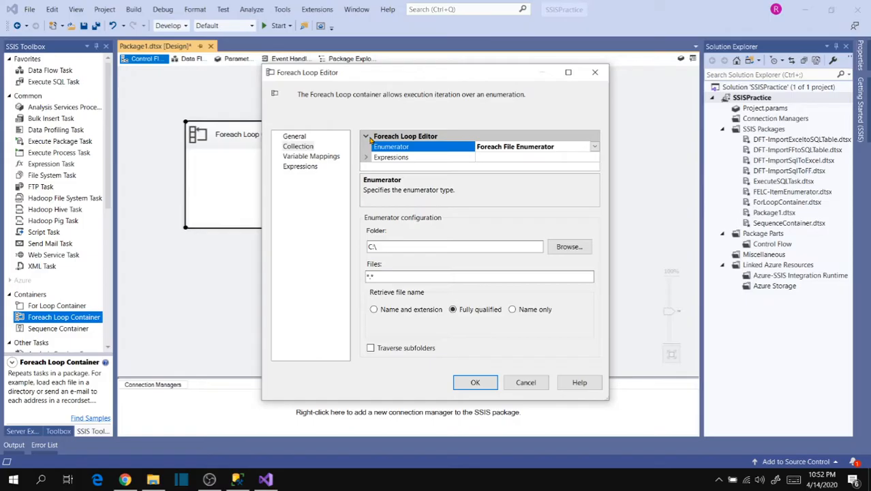
- Enter F:\Source Files\Text Files\Data as the folder, then move to the Files filter
type("F:\\Source Files\\Text Files\\Data")
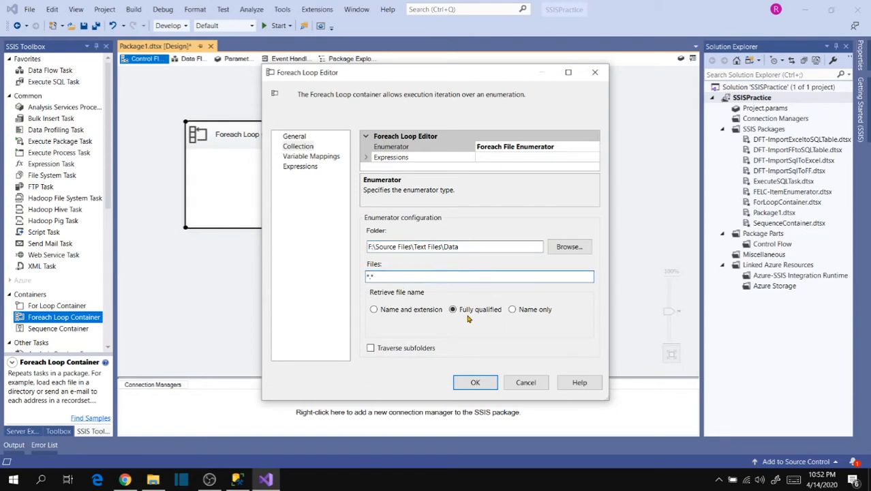
mouse_move(472, 321)
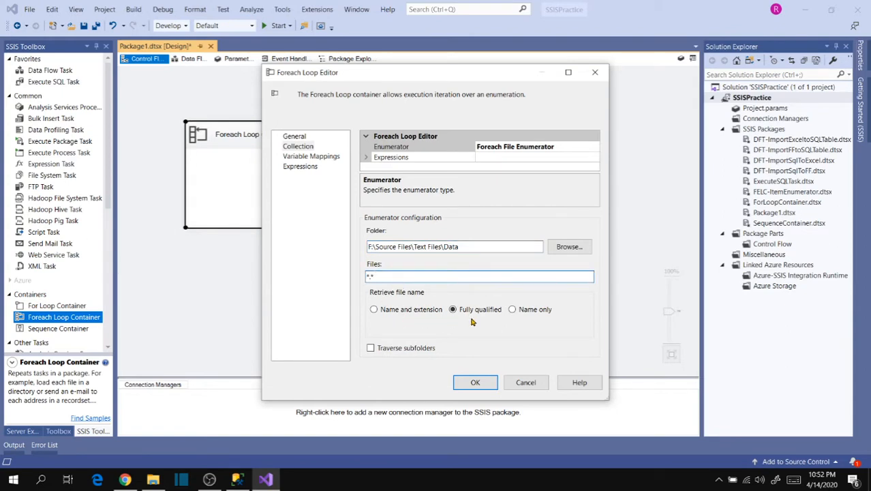
mouse_move(502, 323)
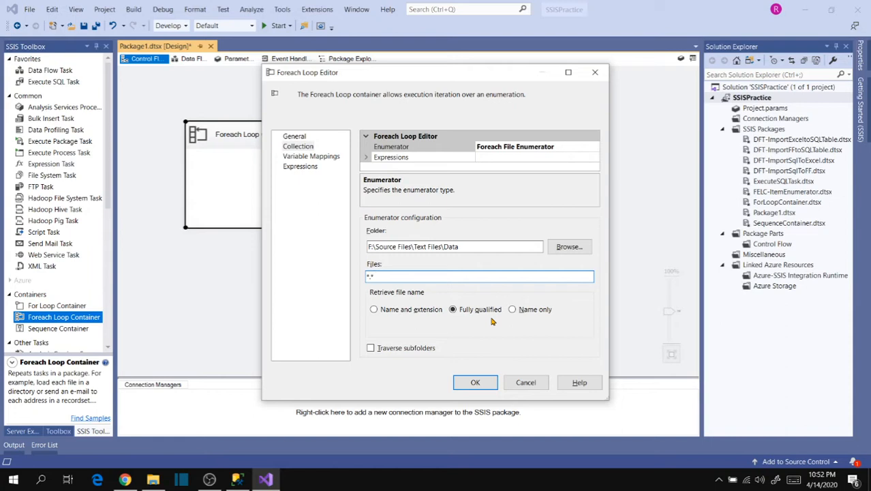
left_click(479, 276)
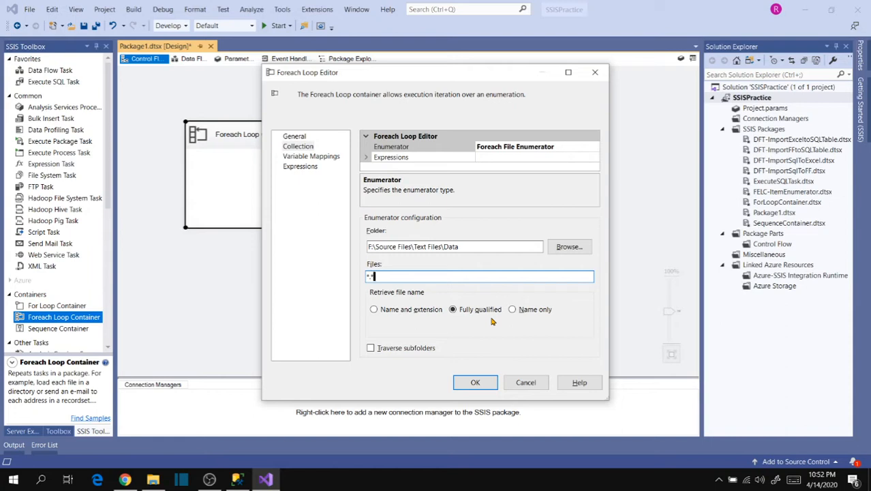
mouse_move(476, 321)
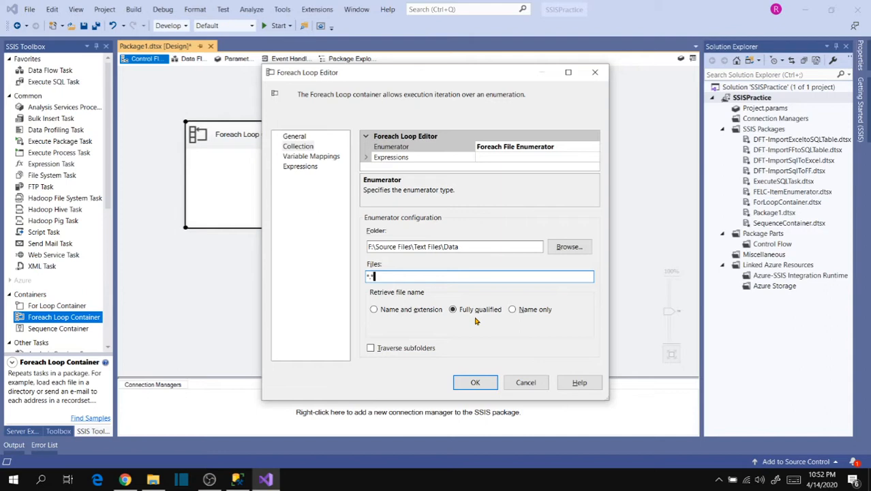
mouse_move(486, 318)
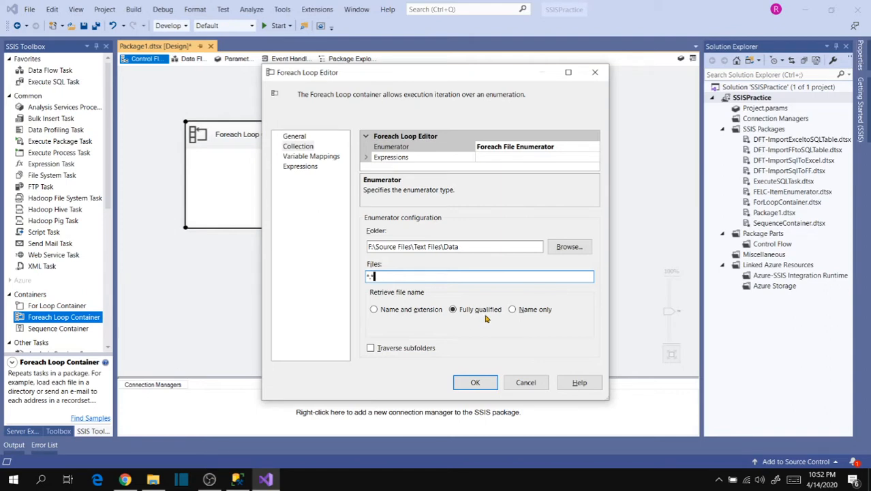
mouse_move(304, 158)
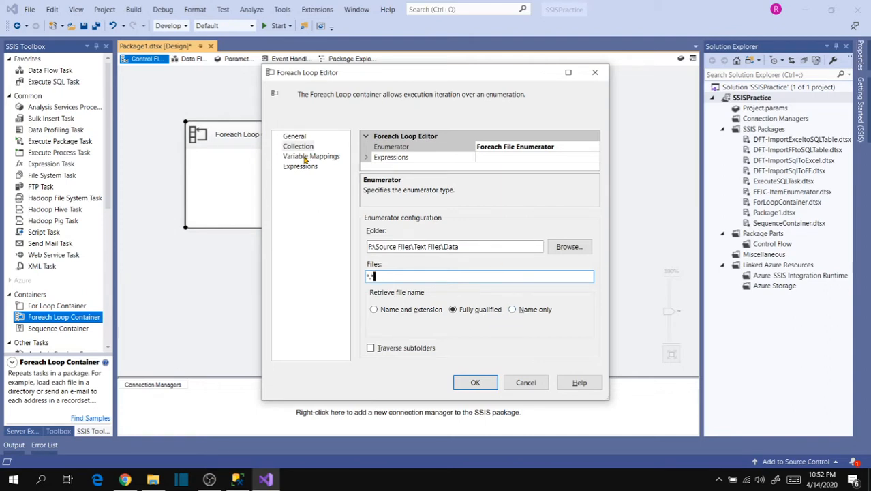
- Map a new variable FilePath to index 0 and close the Foreach Loop Editor with OK
left_click(311, 156)
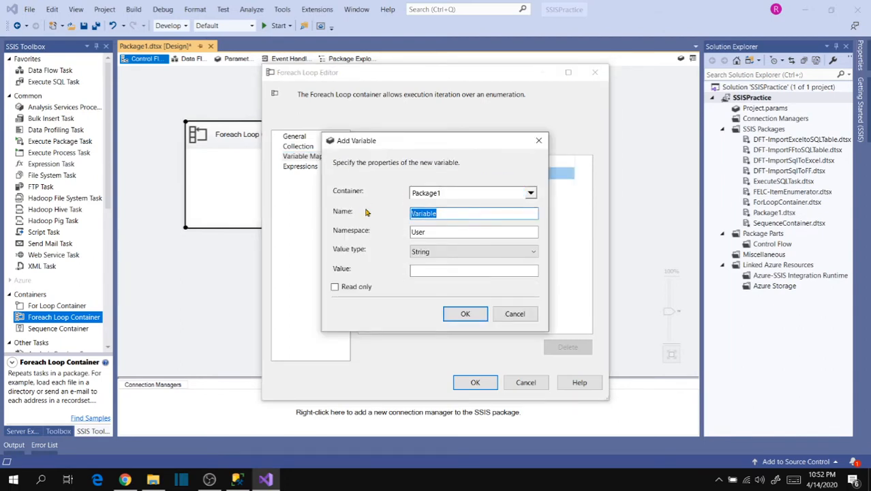
type("FilePath")
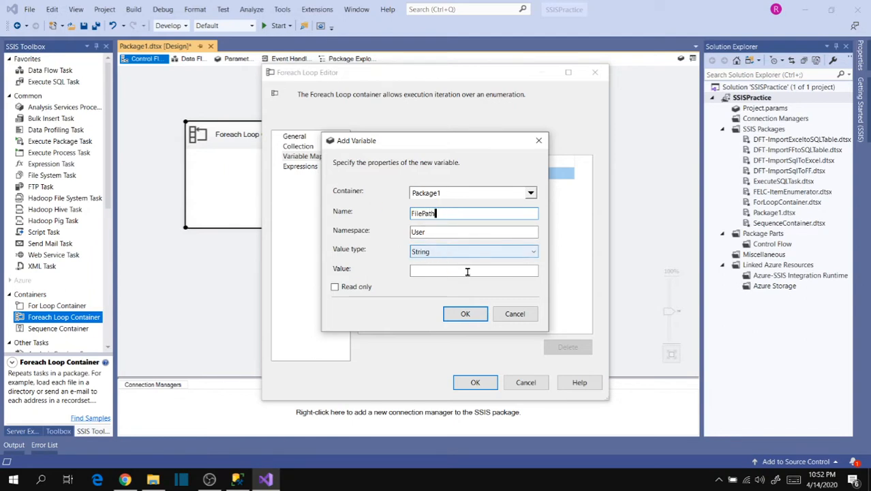
left_click(465, 313)
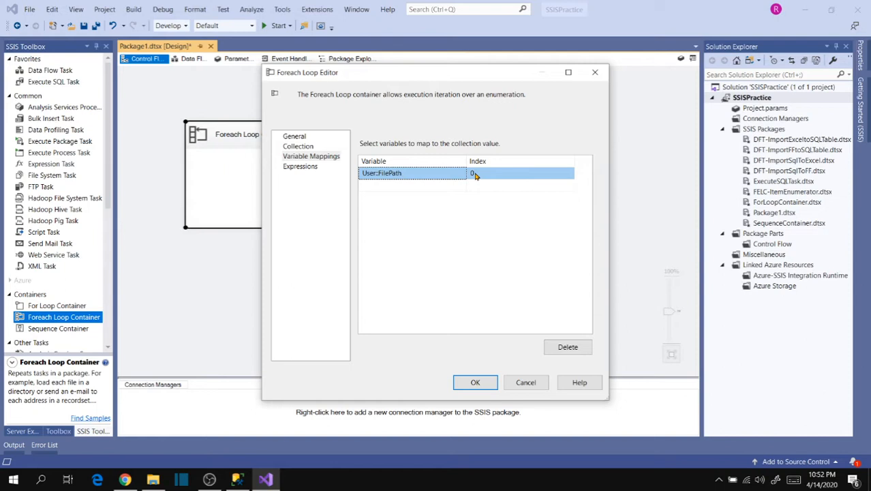
mouse_move(487, 173)
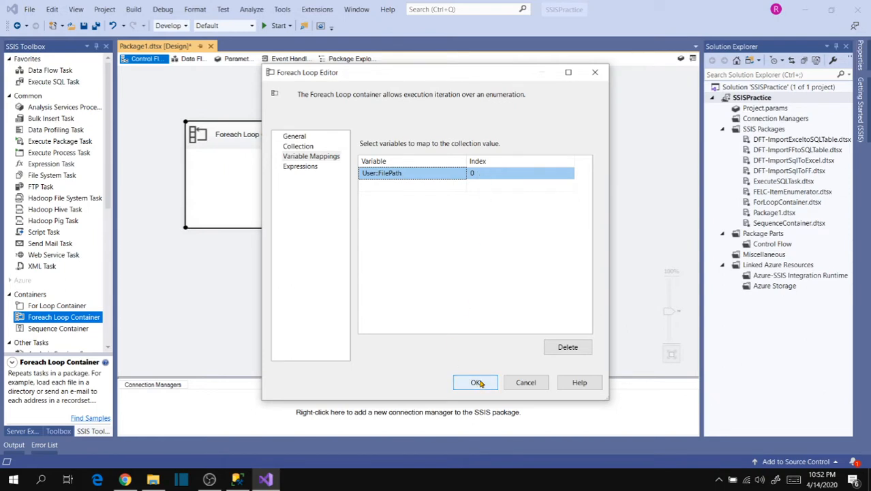
left_click(474, 382)
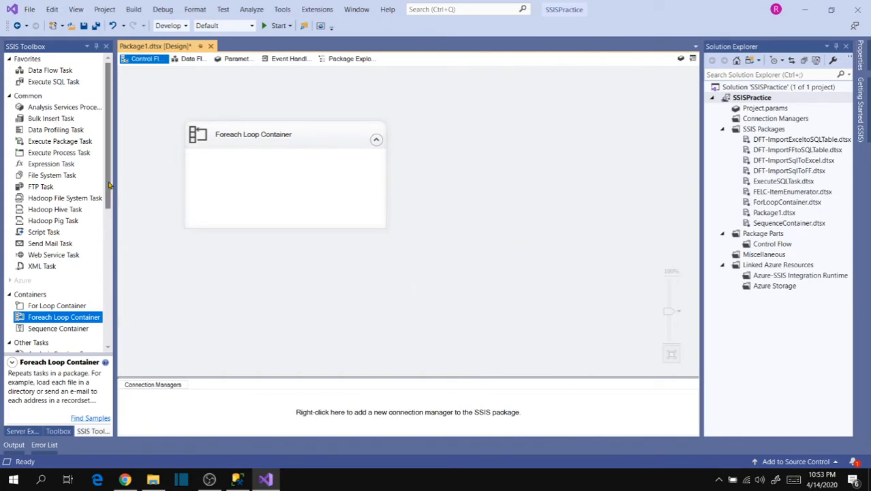
- Add an Expression Task inside the loop with expression @[User::FilePath]
left_click(51, 164)
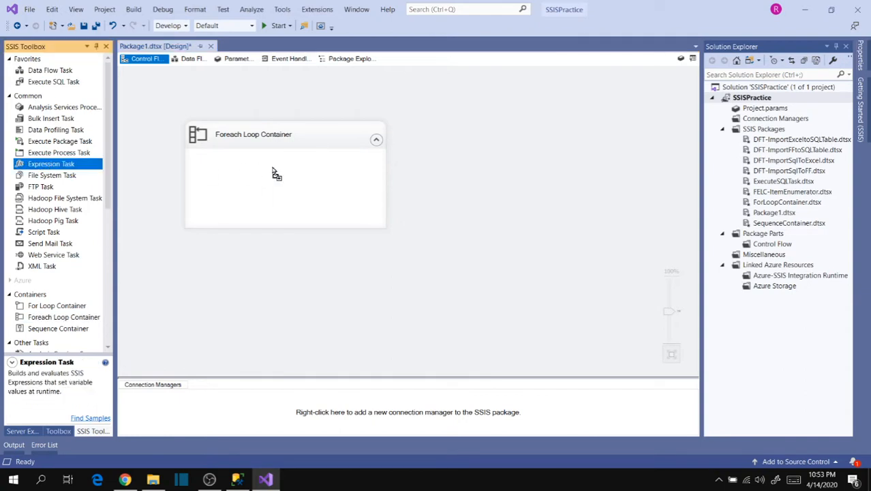
left_click_drag(50, 164, 280, 174)
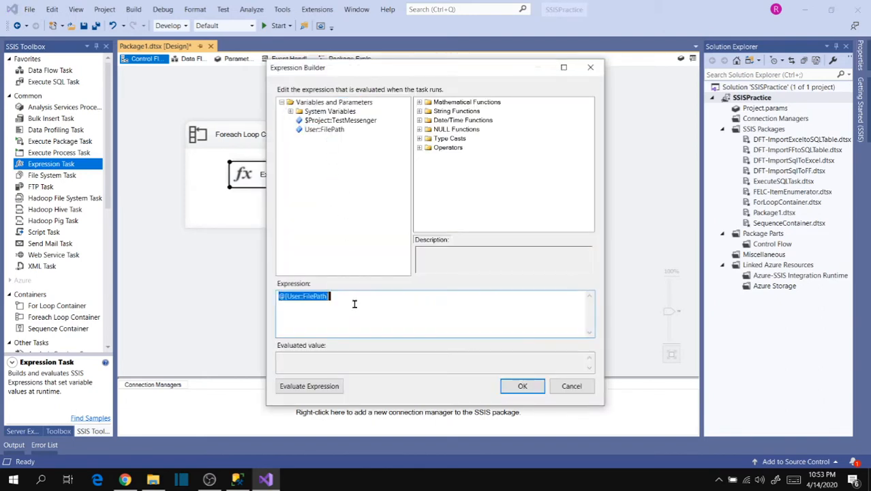
left_click(523, 386)
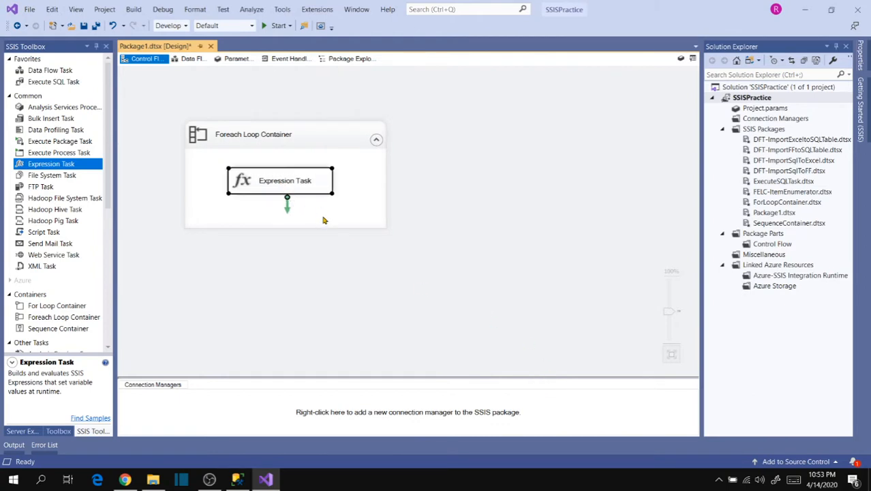
mouse_move(311, 210)
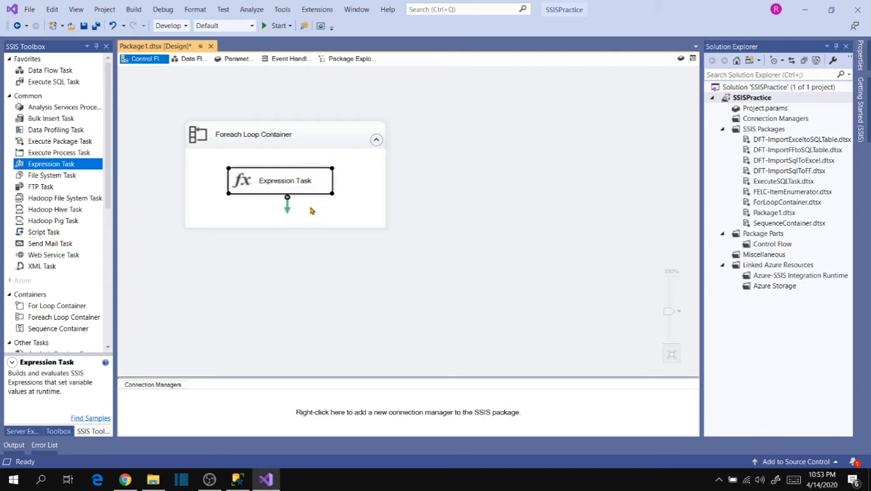
mouse_move(297, 194)
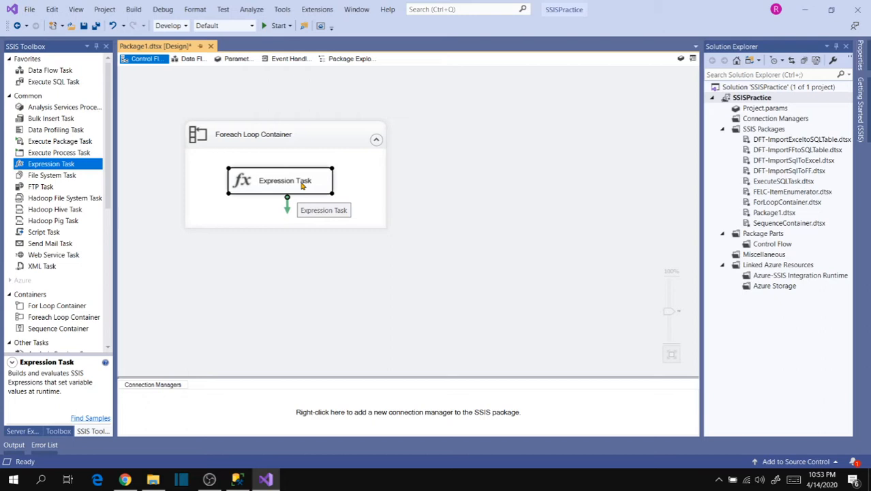
mouse_move(288, 188)
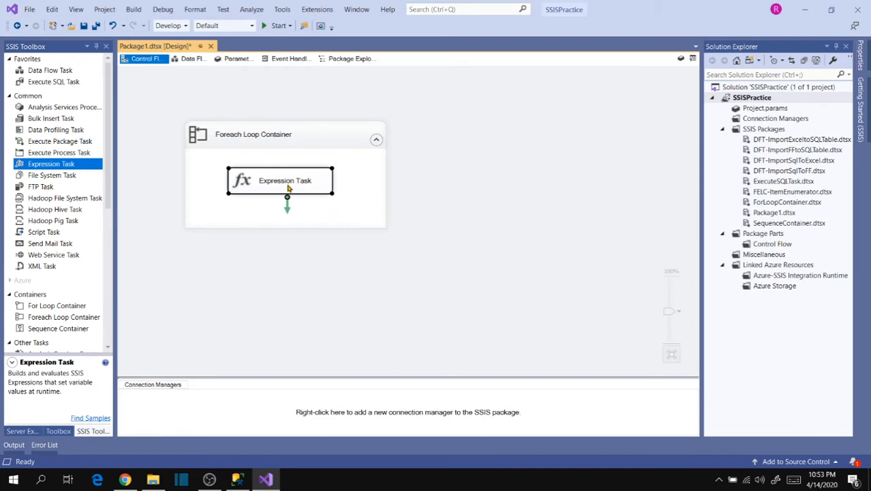
- Break the Expression Task on OnPreExecute and start debugging the package
right_click(287, 180)
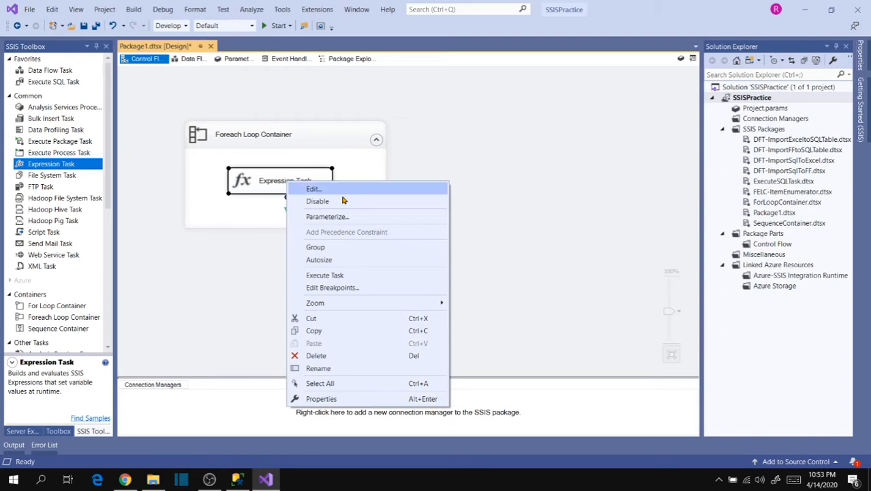
left_click(332, 287)
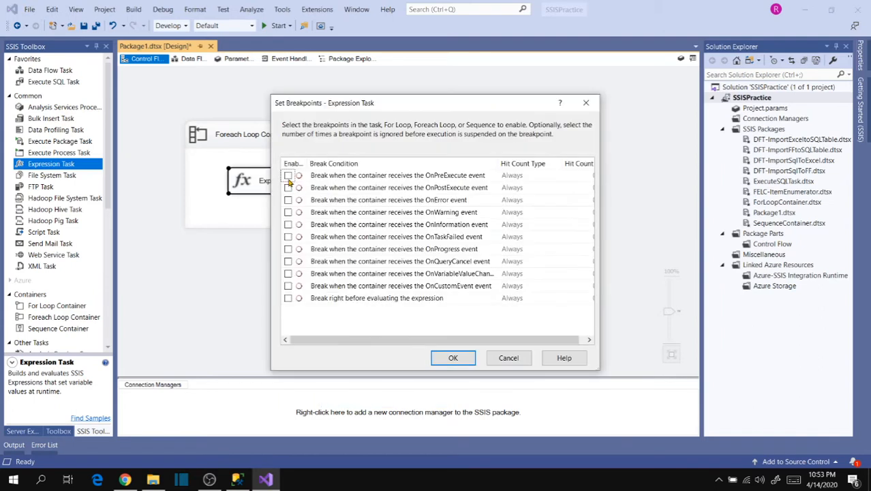
left_click(288, 175)
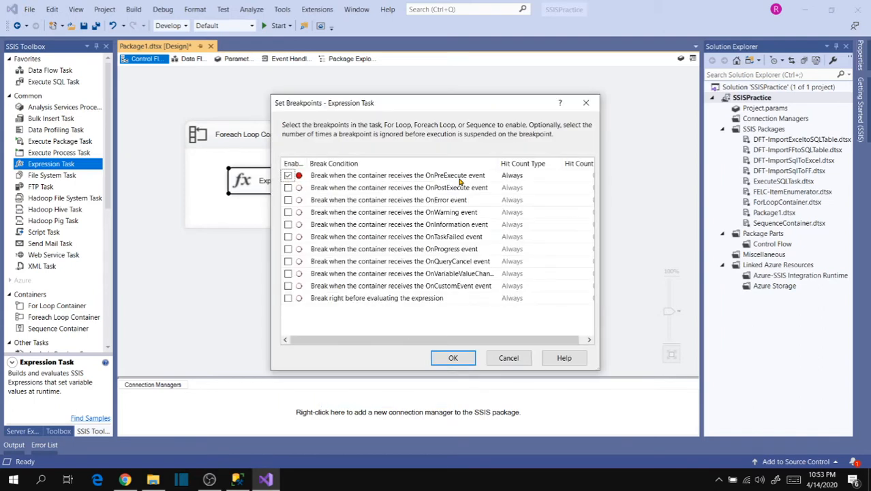
mouse_move(509, 186)
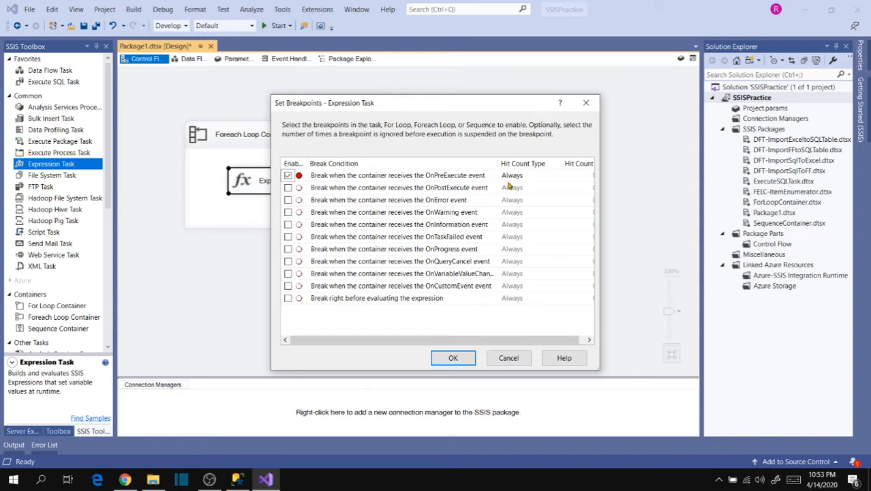
left_click(453, 358)
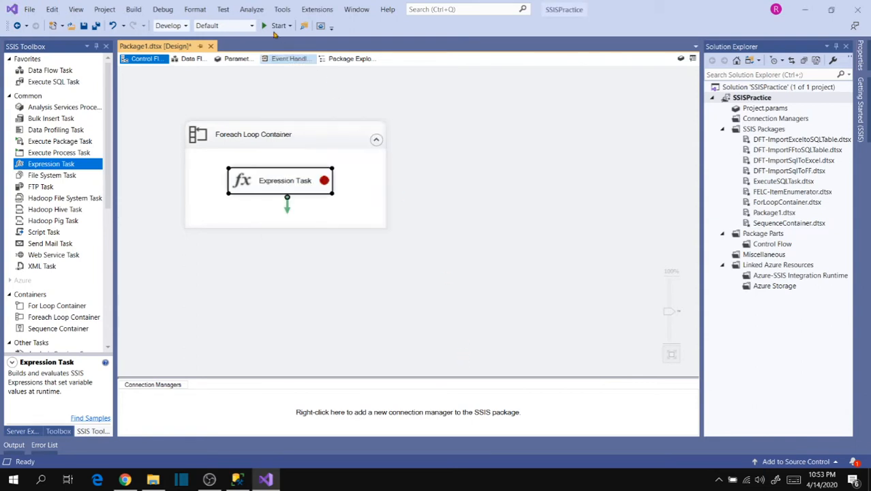
left_click(272, 26)
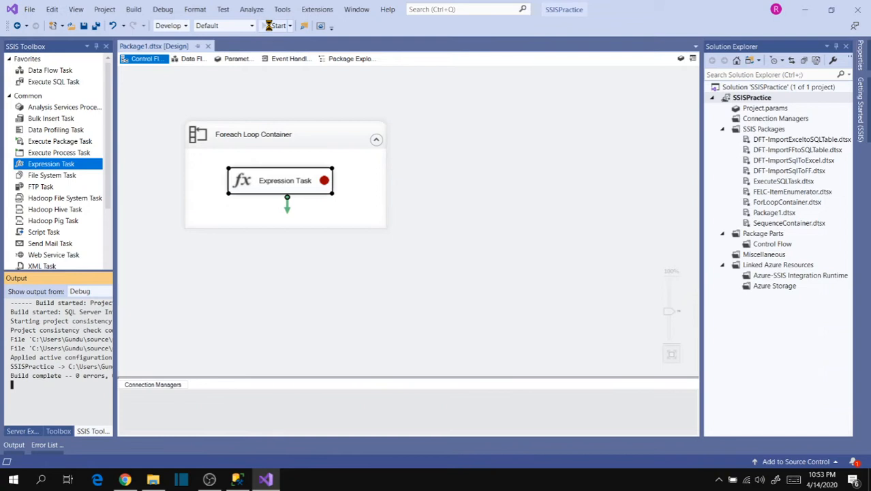
left_click(275, 25)
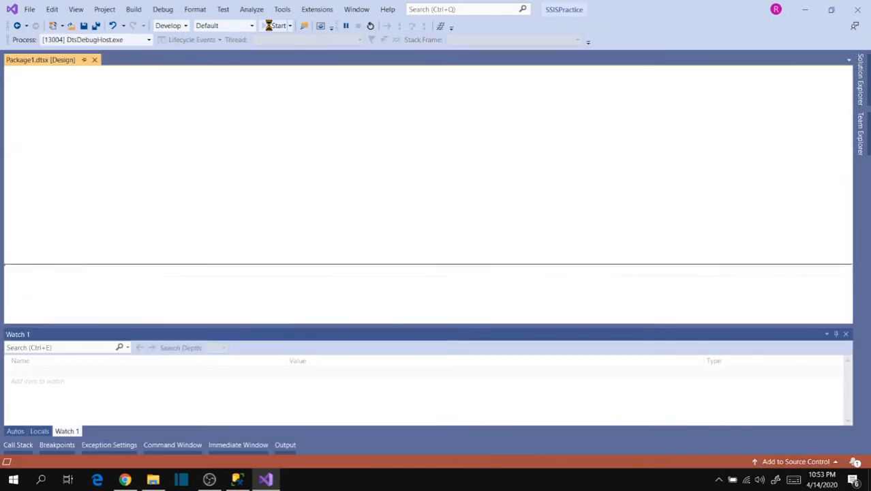
- Replace the Watch 1 item with User::FilePath to see the current file path
left_click(276, 26)
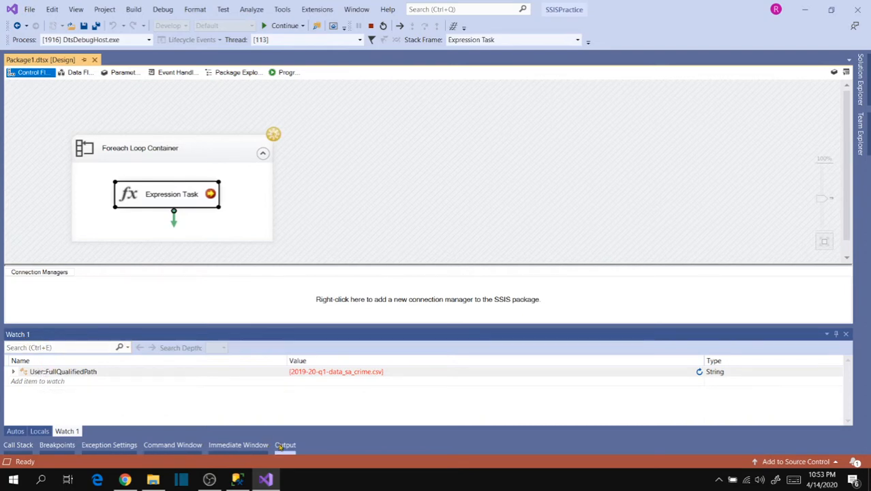
mouse_move(68, 431)
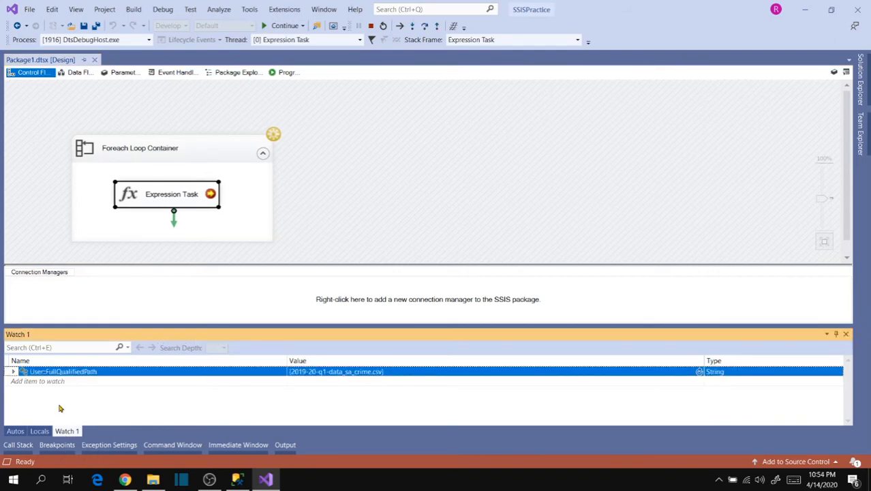
mouse_move(60, 376)
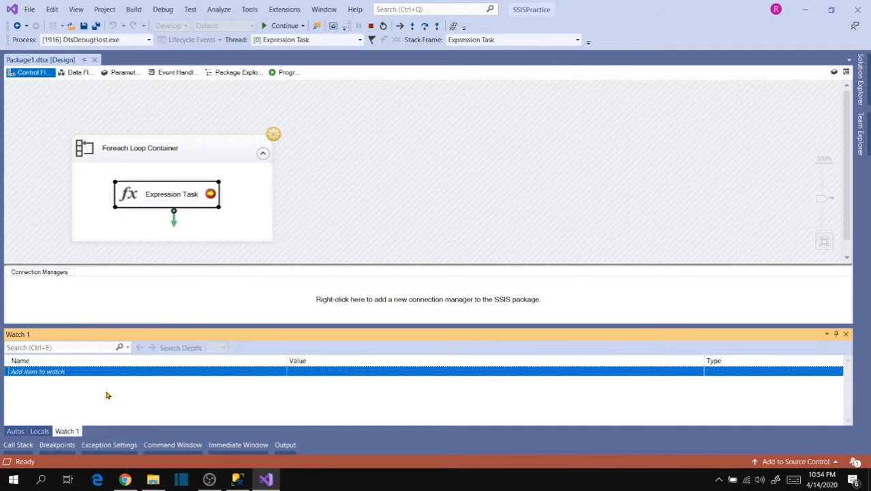
mouse_move(67, 377)
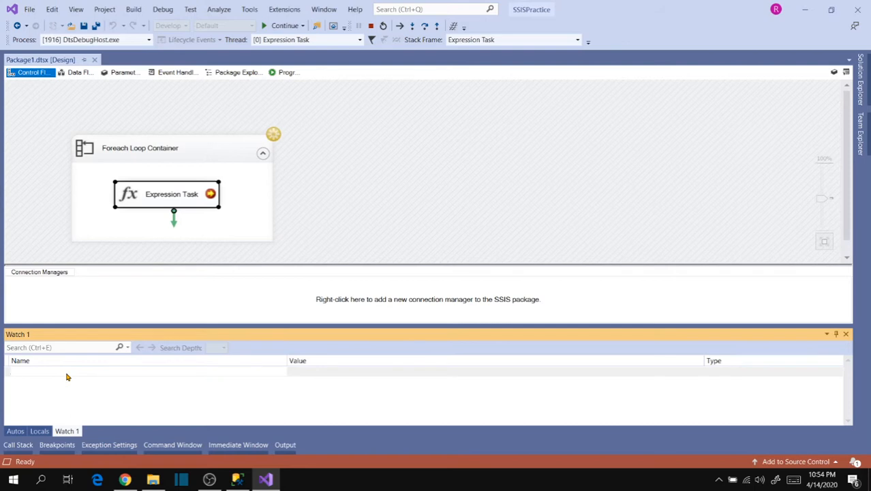
type("F")
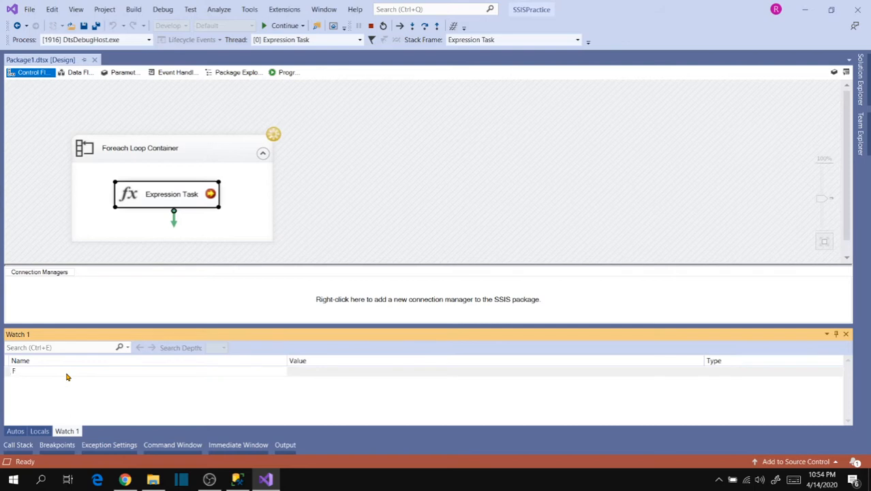
type("ilePath")
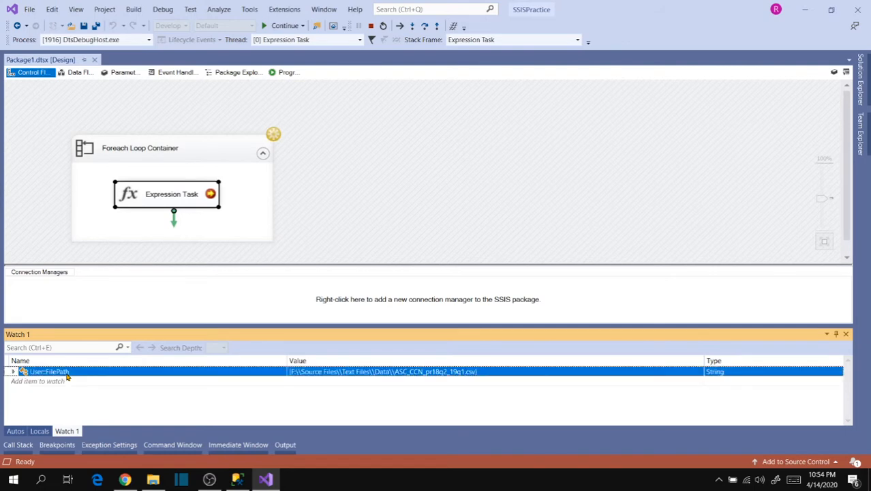
mouse_move(414, 377)
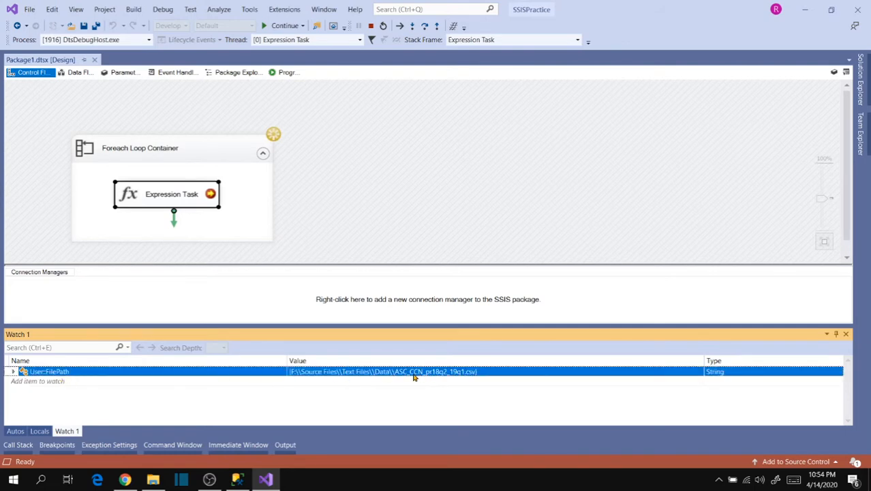
mouse_move(360, 378)
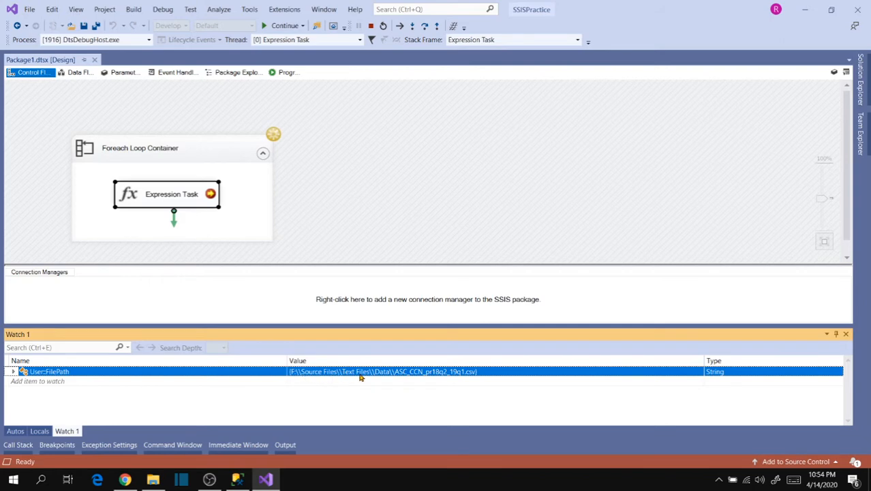
mouse_move(402, 377)
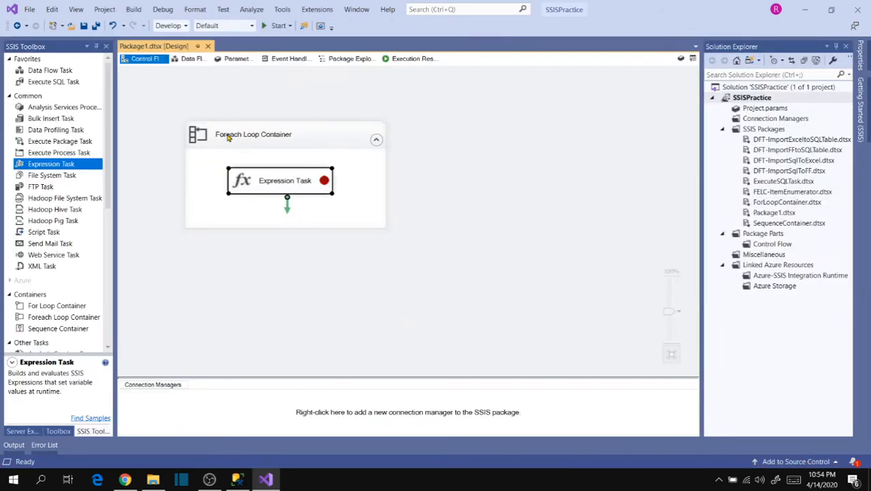
mouse_move(277, 145)
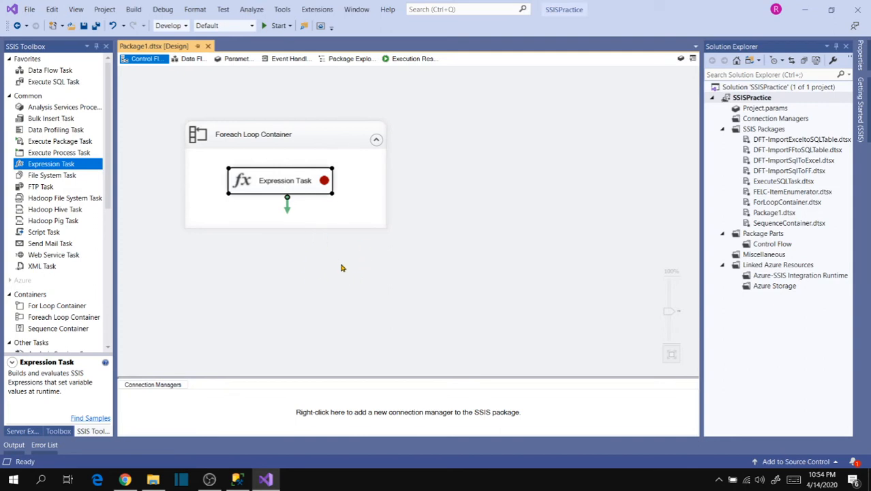
mouse_move(293, 145)
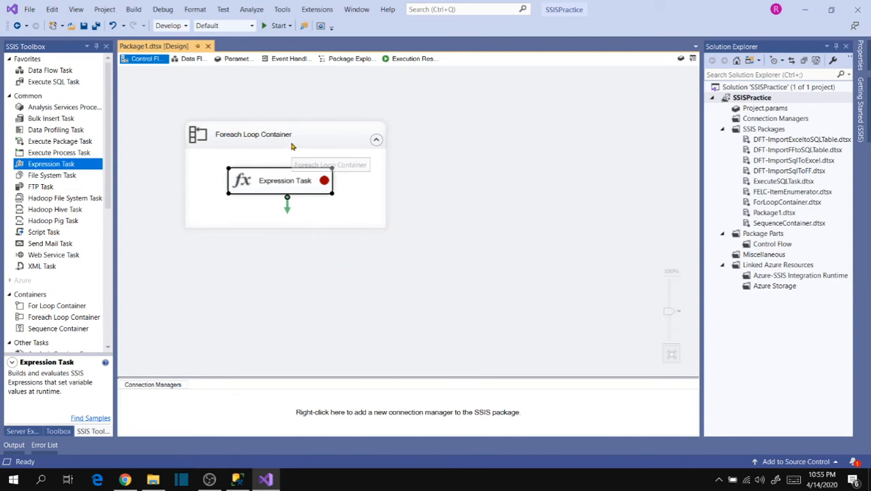
- Open the F:\Source Files\Text Files\Data folder in File Explorer
left_click(252, 134)
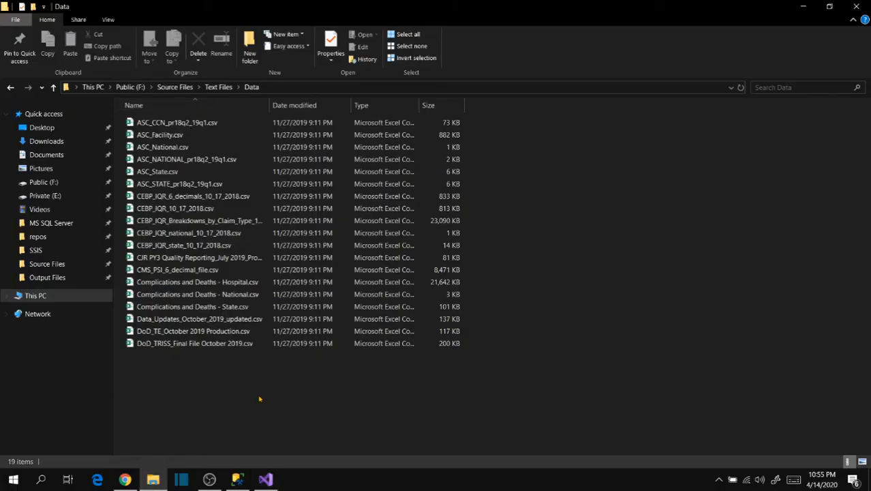
- Browse the ASC_*.csv files in Explorer, then reopen the loop's Collection page showing ASC*.*
left_click(162, 147)
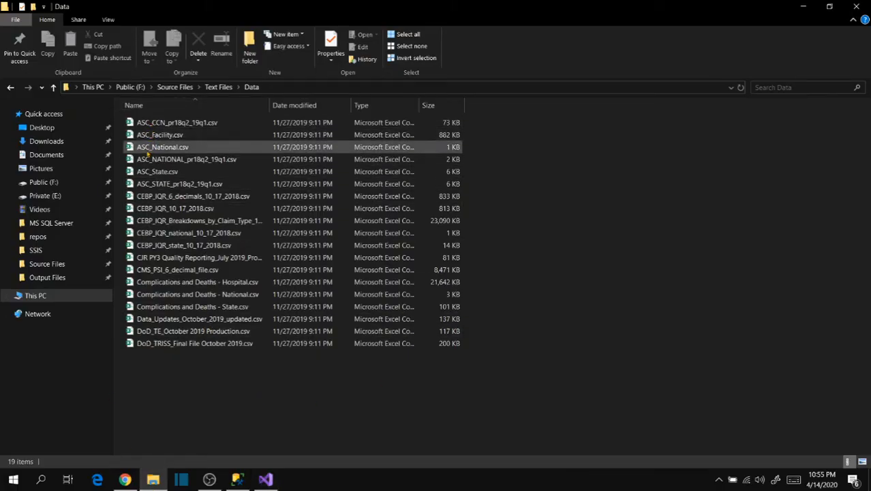
left_click(157, 171)
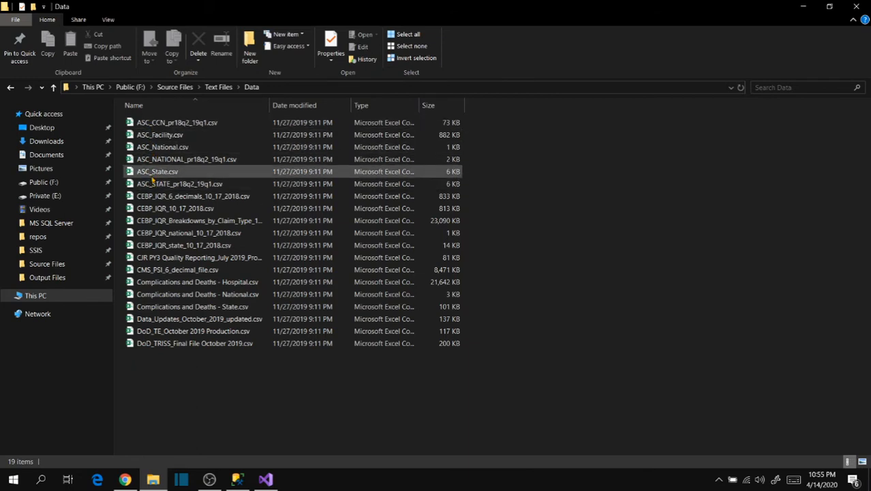
mouse_move(155, 184)
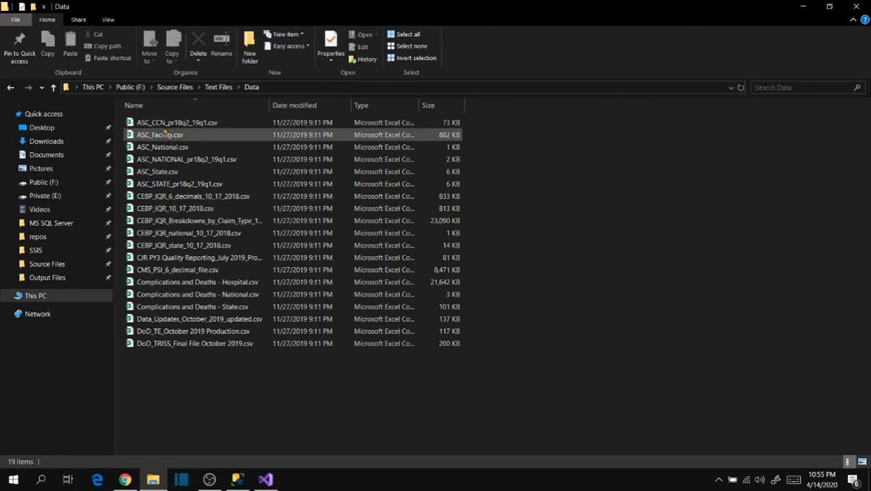
left_click(179, 183)
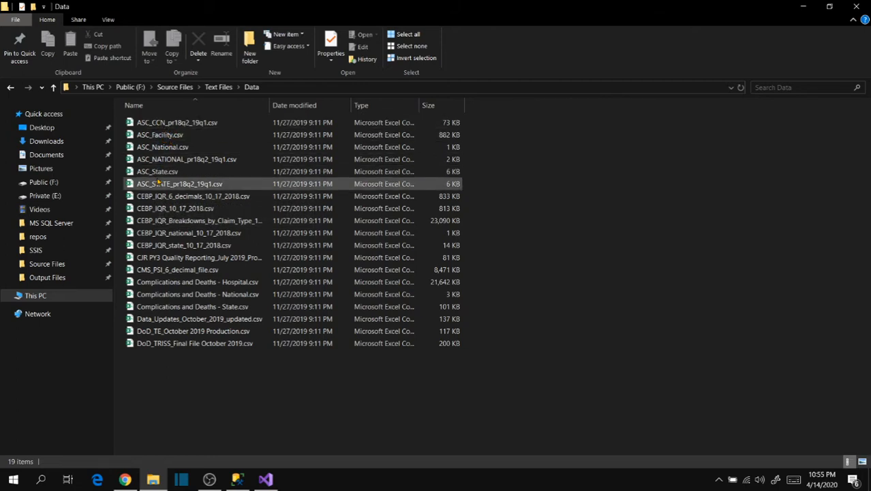
left_click(181, 245)
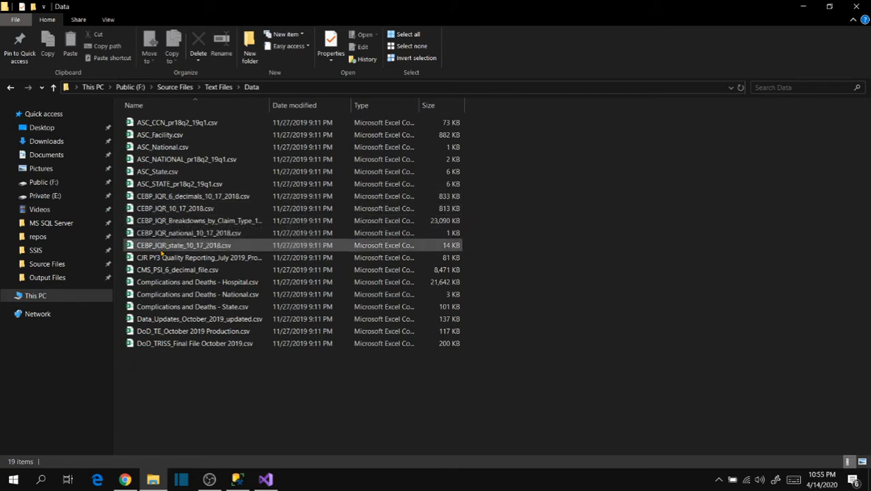
mouse_move(158, 270)
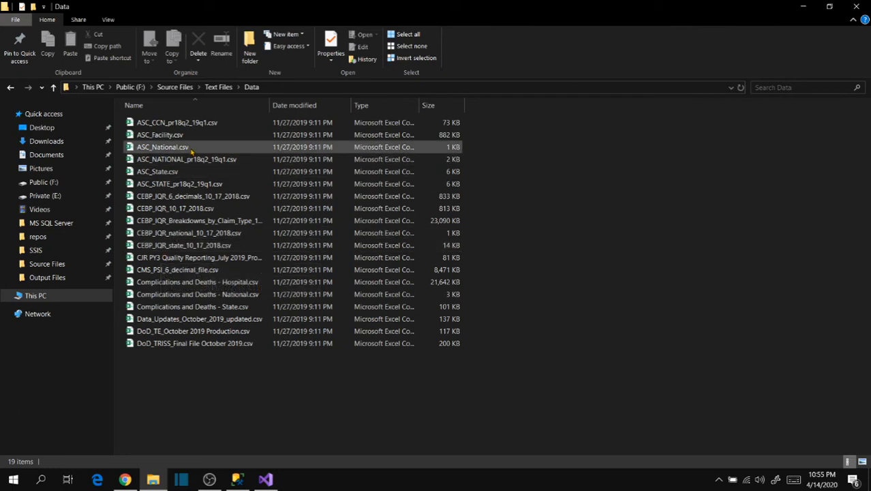
left_click(160, 134)
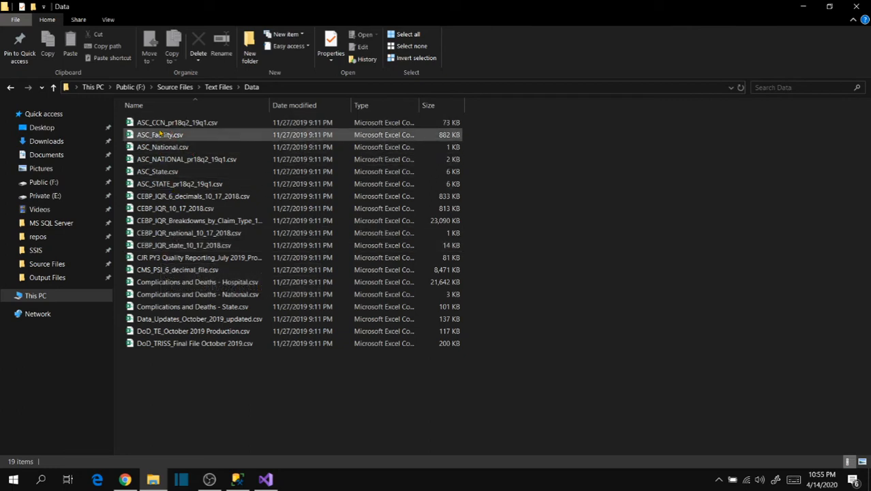
left_click(156, 171)
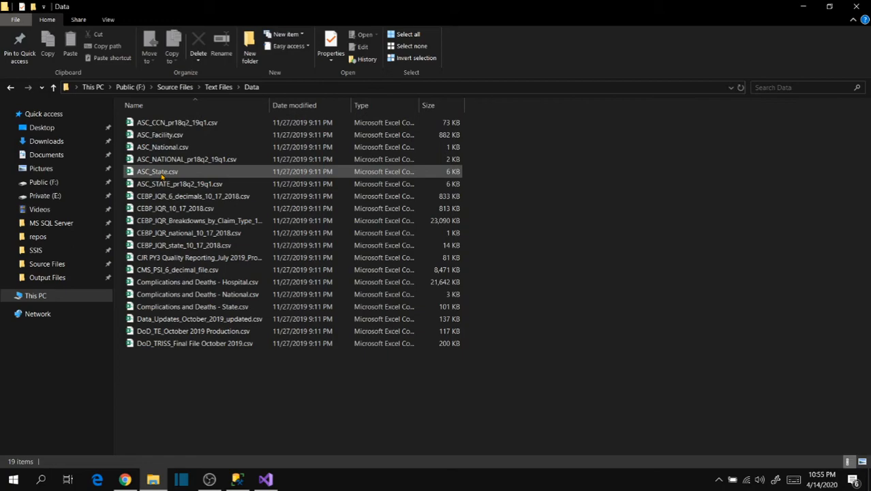
mouse_move(189, 184)
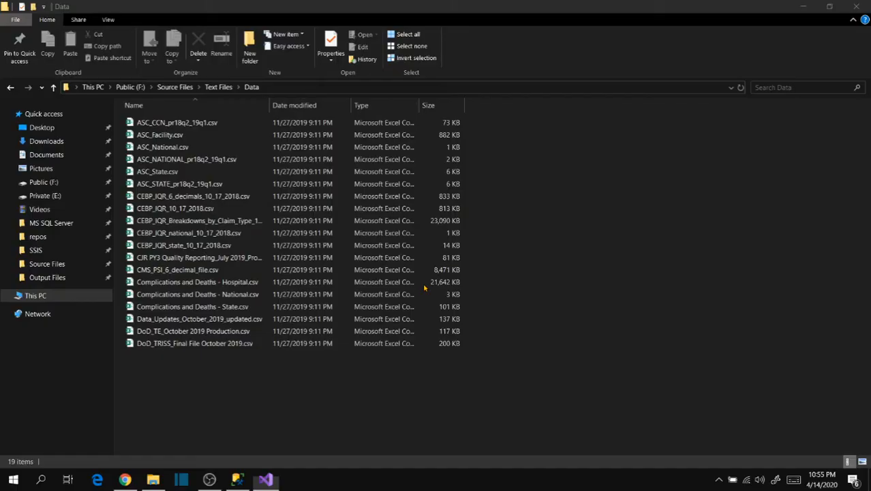
left_click(193, 195)
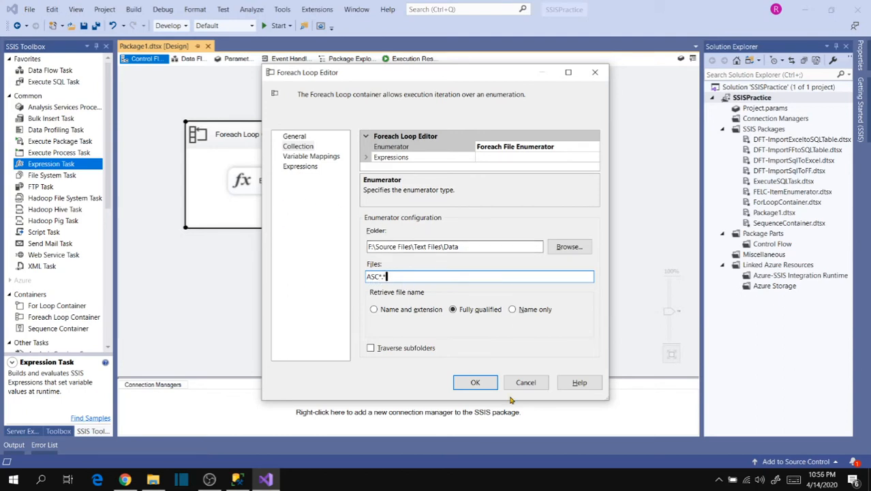
- Confirm the ASC*.* loop settings and run the package in debug mode
left_click(475, 382)
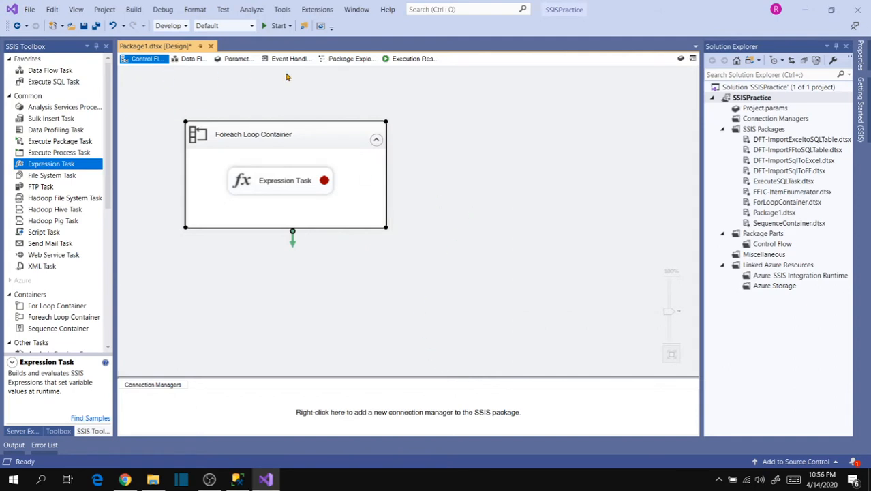
left_click(273, 25)
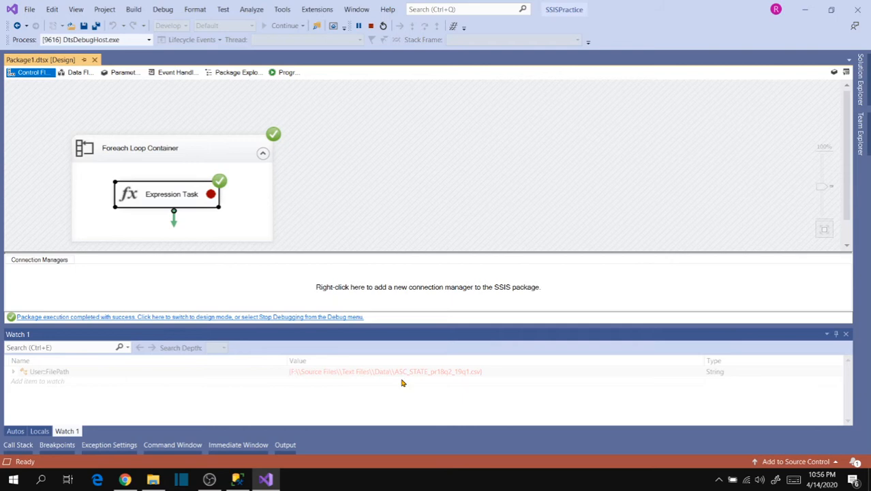
mouse_move(410, 383)
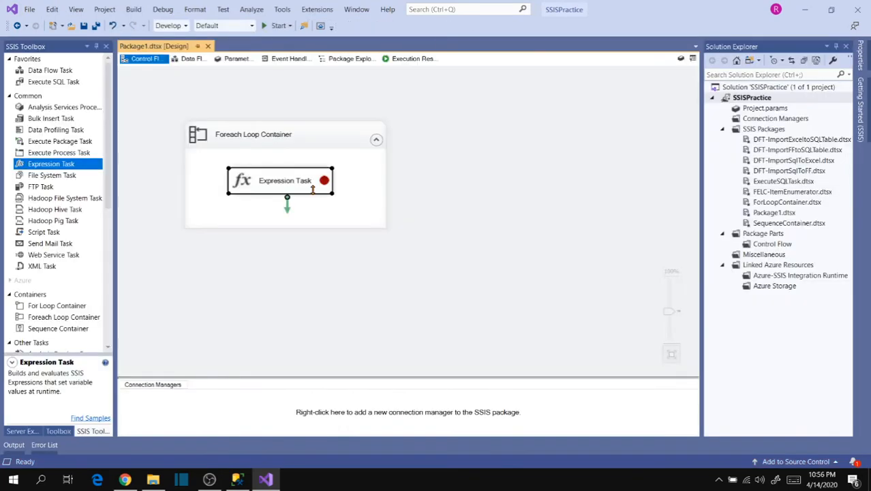
- Open the Foreach Loop Container's editor on its Collection page
left_click(253, 133)
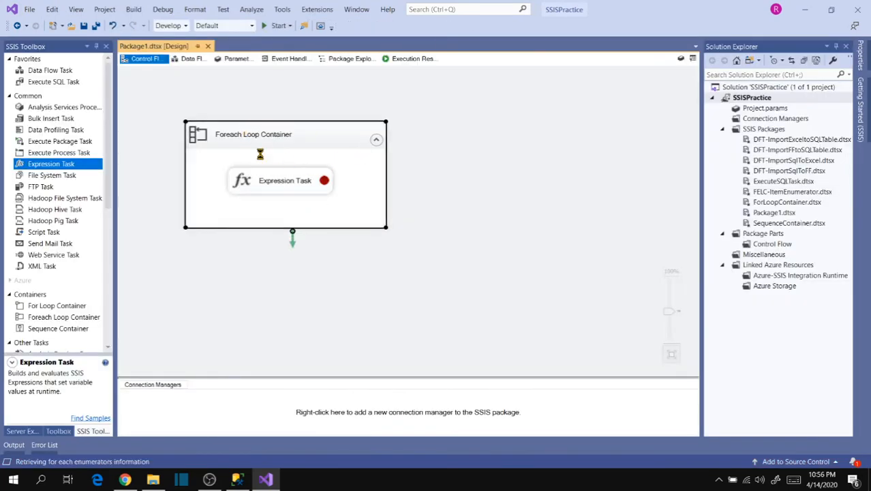
double_click(253, 133)
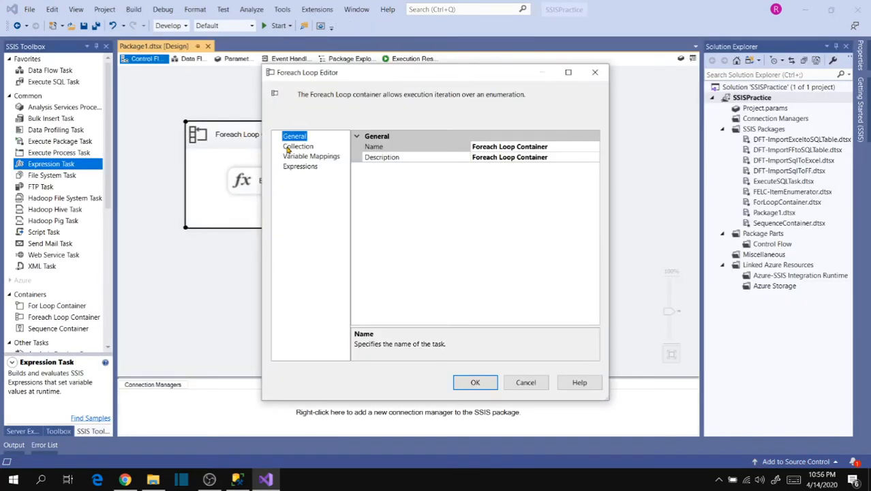
left_click(298, 146)
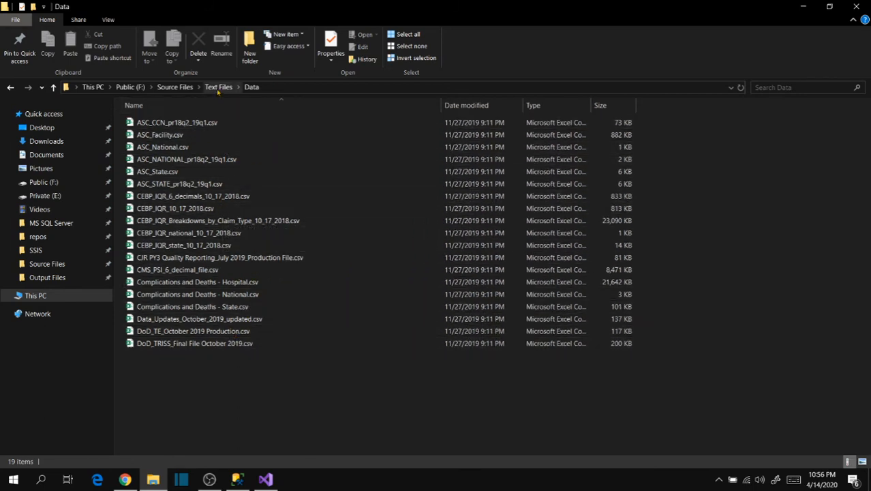
- Move from the Excel Files folder to Source Files > Text Files > Data
left_click(218, 86)
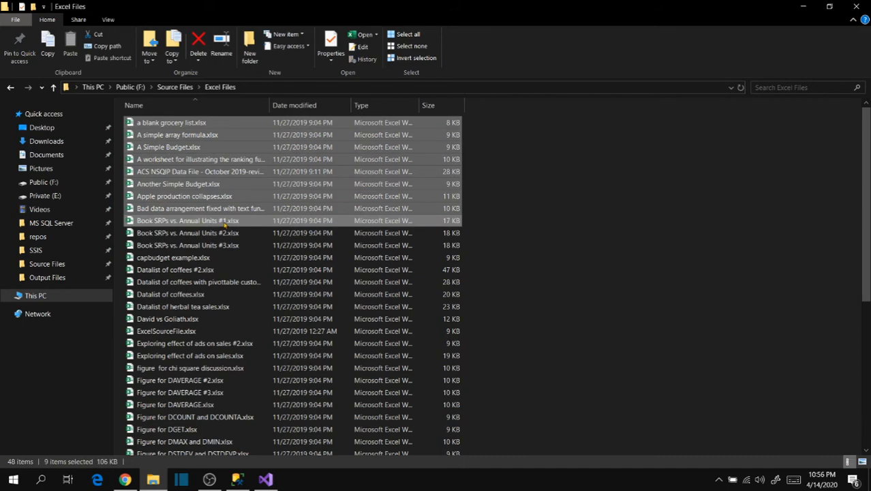
left_click(175, 86)
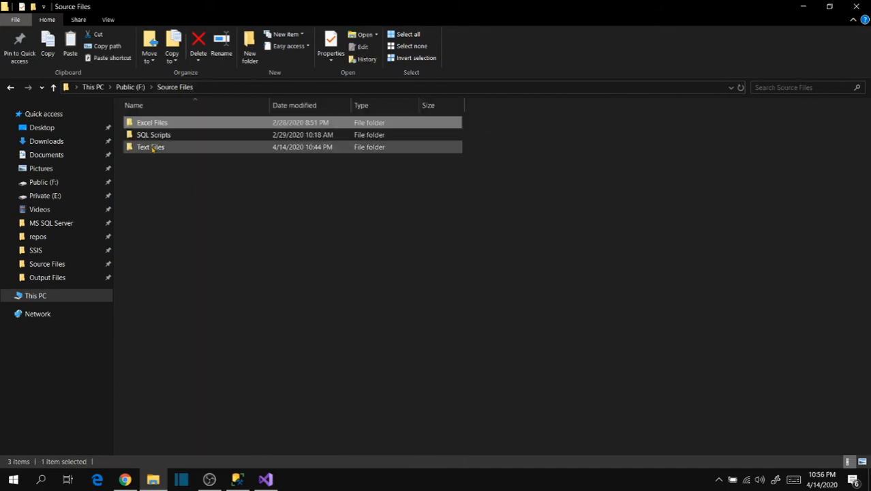
double_click(150, 146)
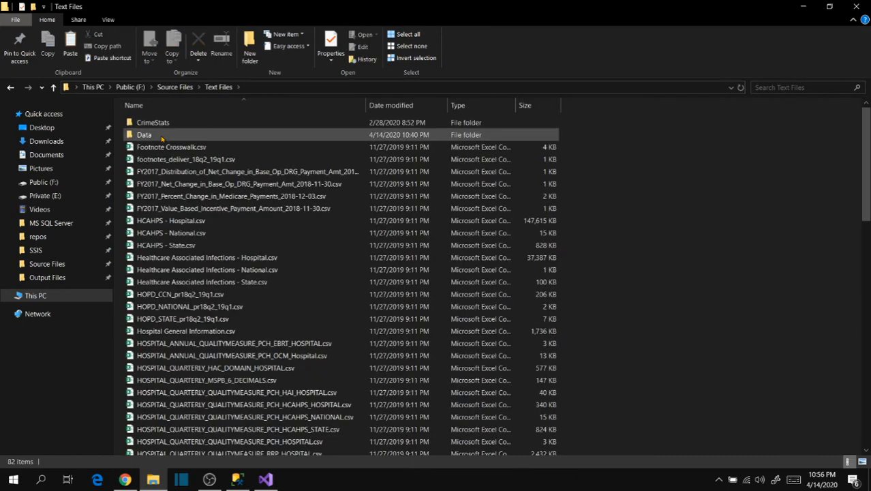
double_click(144, 134)
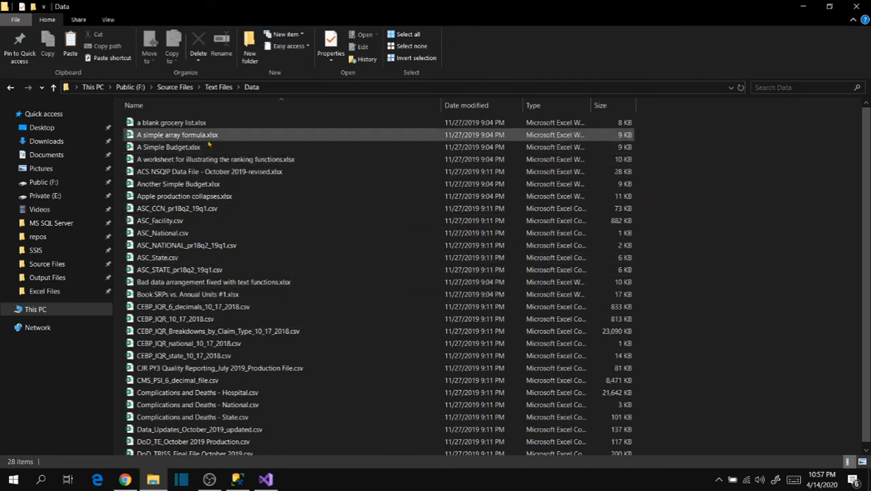
mouse_move(272, 141)
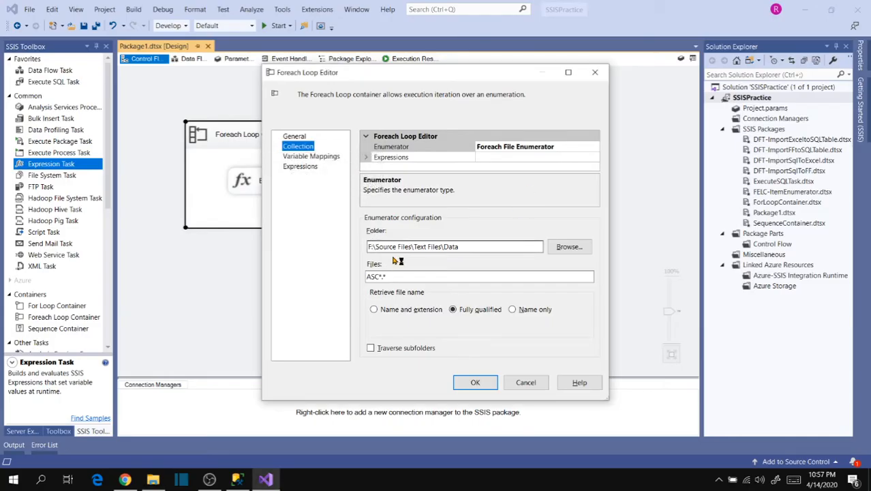
- Change the Foreach loop's Files filter from ASC*.* to *.xlsx and confirm
left_click(479, 276)
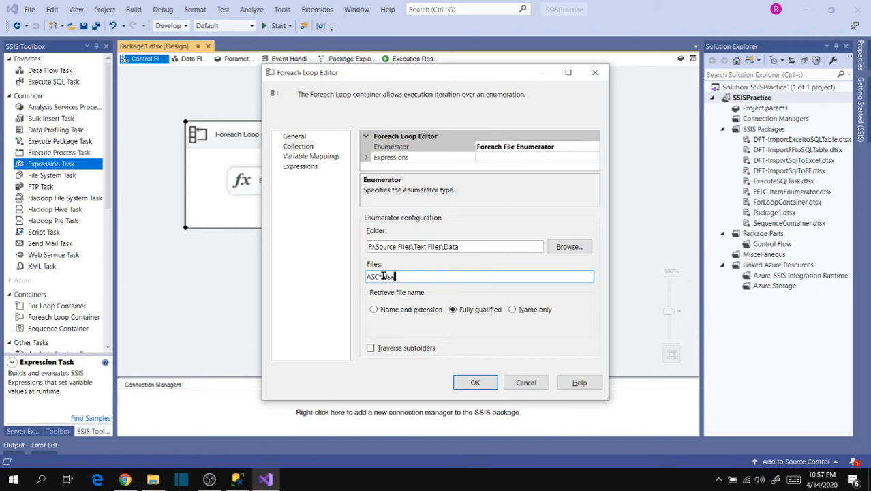
type("*.xlsx")
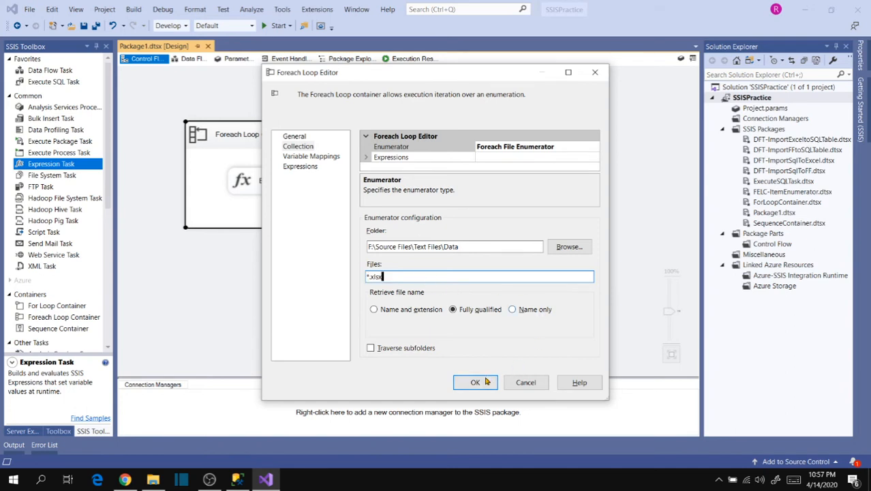
left_click(475, 382)
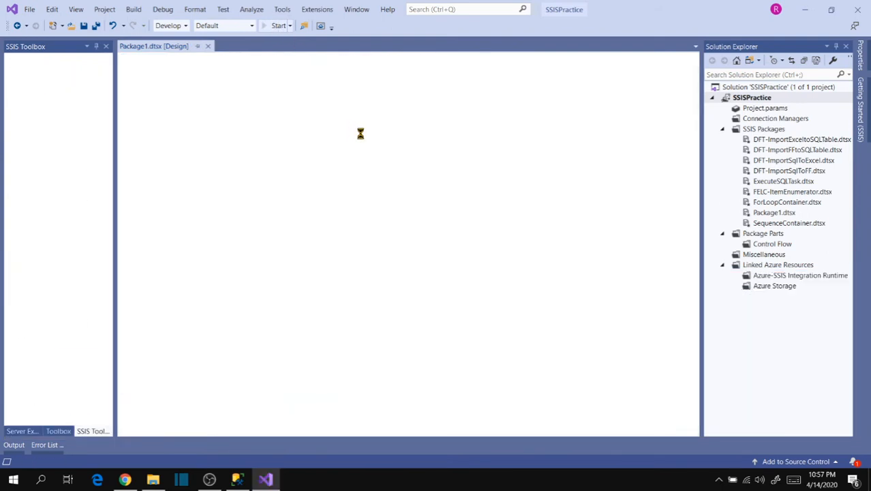
- Run the package in debug mode, then stop debugging to return to design
left_click(272, 26)
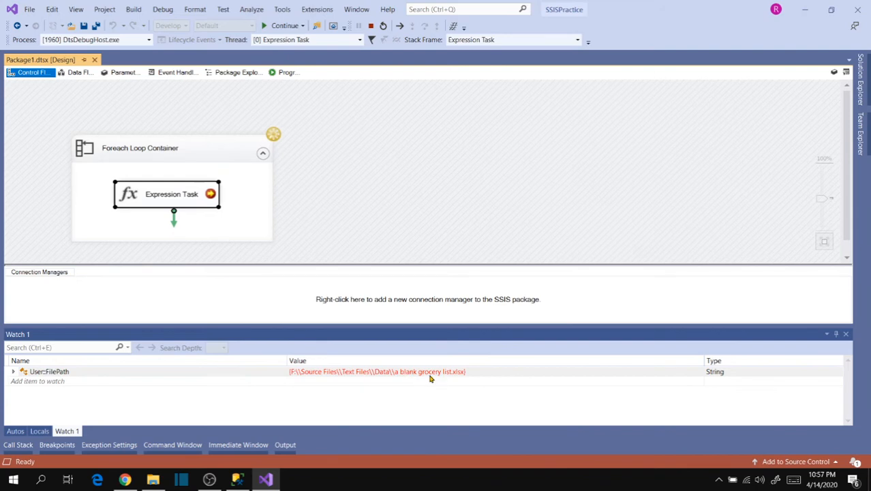
mouse_move(463, 376)
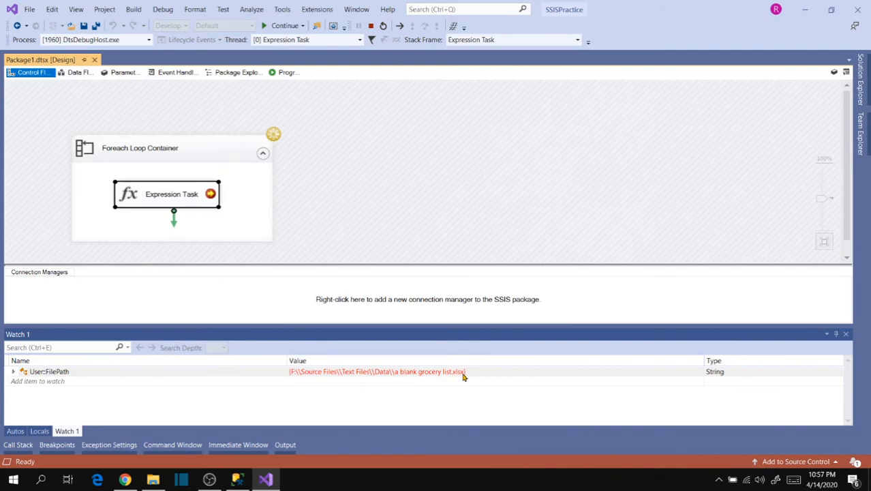
mouse_move(432, 383)
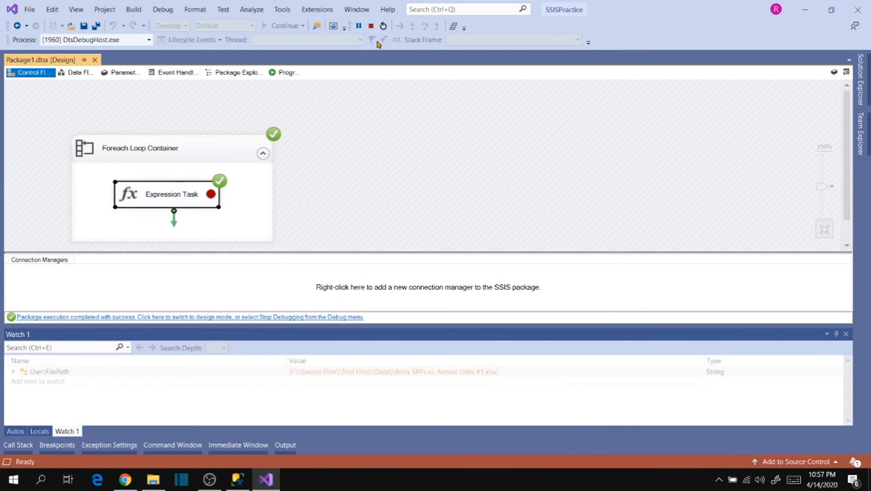
left_click(376, 26)
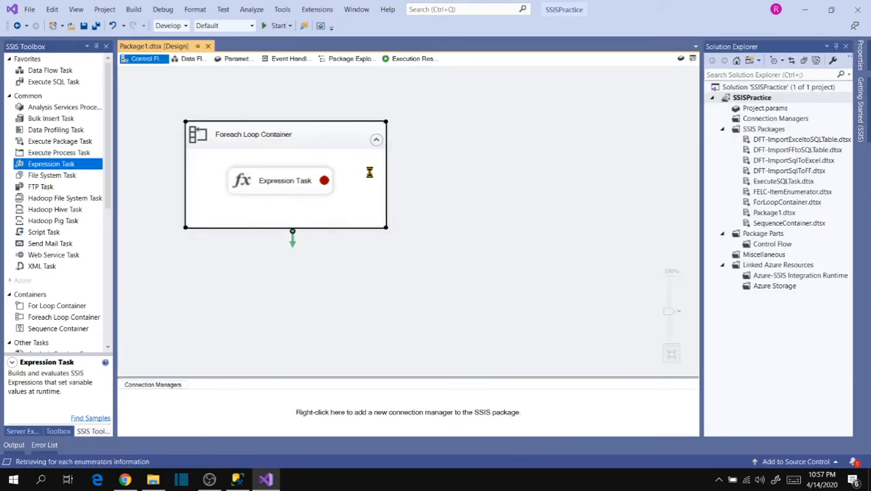
- Set the loop to retrieve Name only, with Traverse subfolders left unchecked
double_click(252, 134)
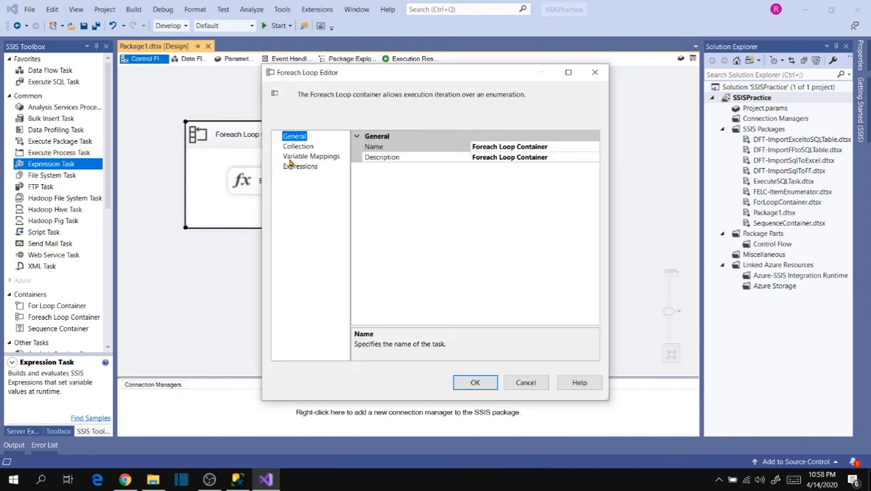
left_click(298, 146)
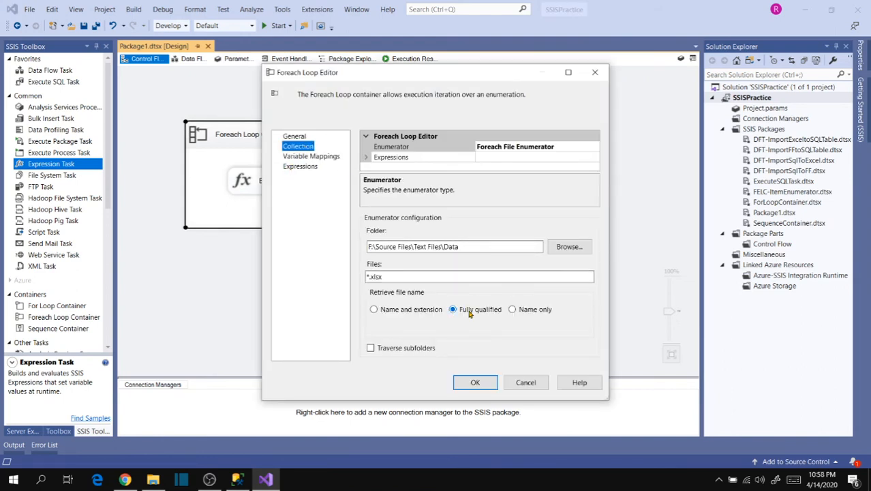
left_click(511, 309)
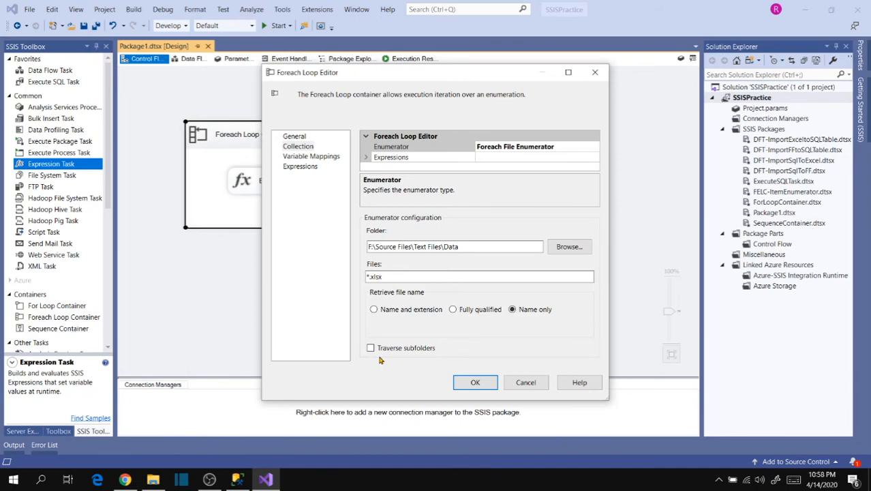
left_click(569, 247)
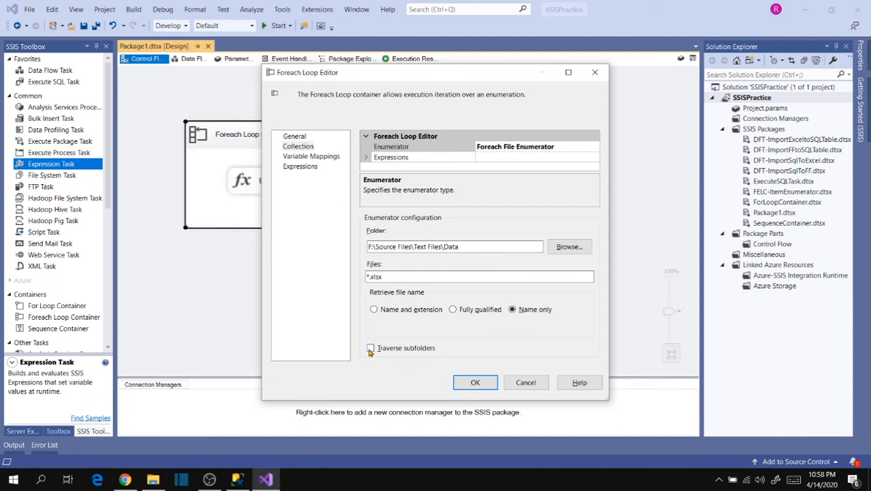
left_click(369, 348)
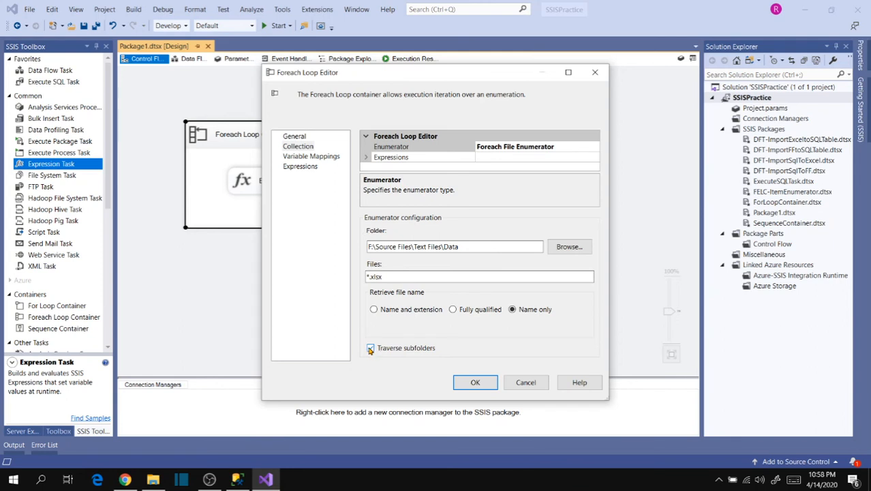
left_click(370, 348)
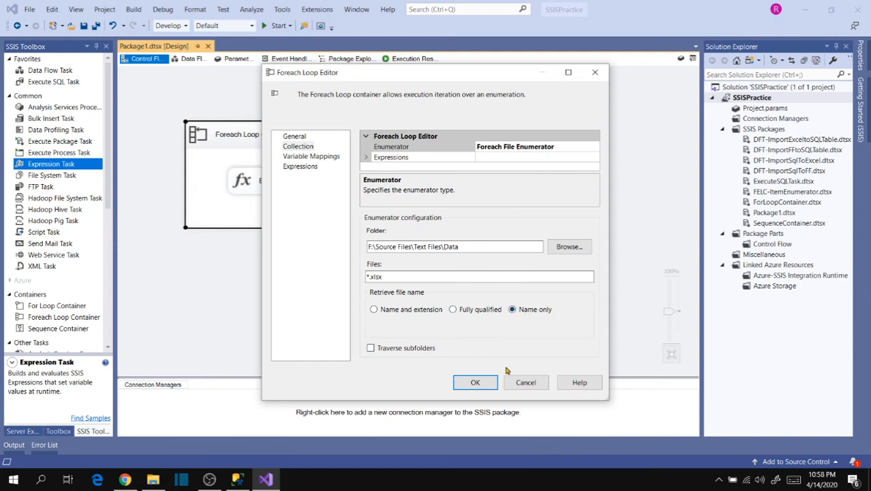
left_click(475, 381)
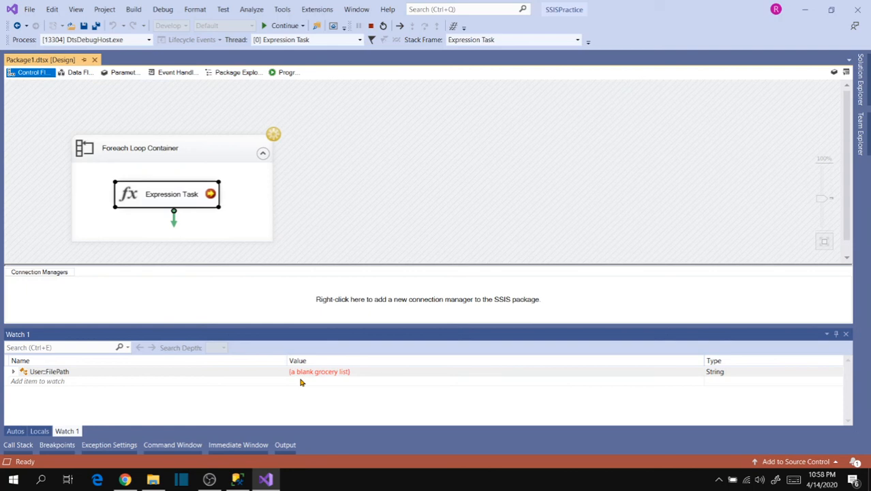
mouse_move(346, 382)
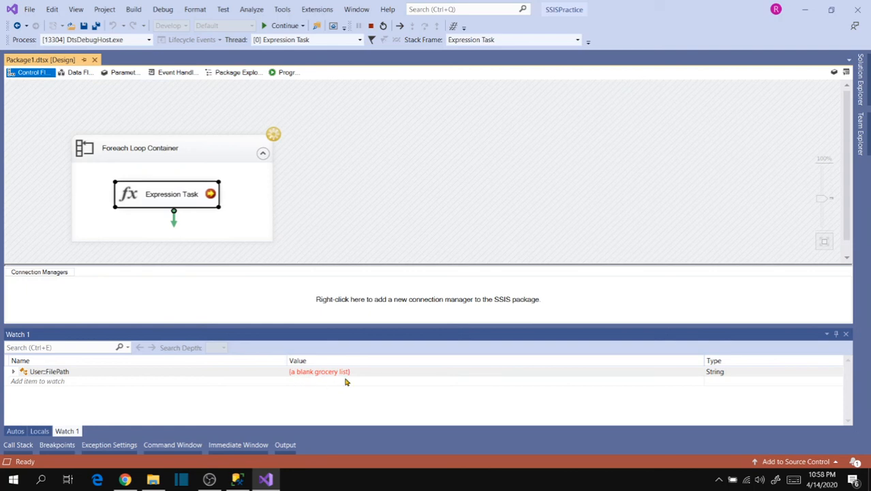
mouse_move(336, 383)
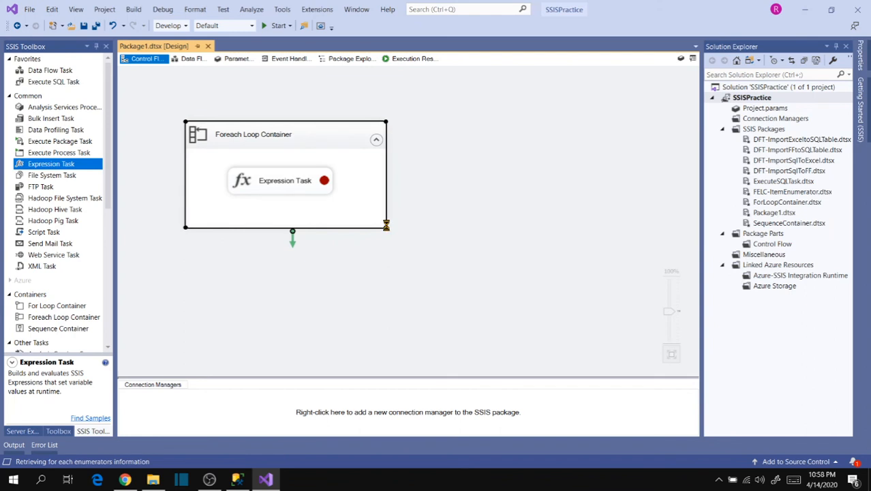
- Reopen the Foreach Loop Editor's Collection page to review the *.xlsx filter and Name only option
double_click(253, 134)
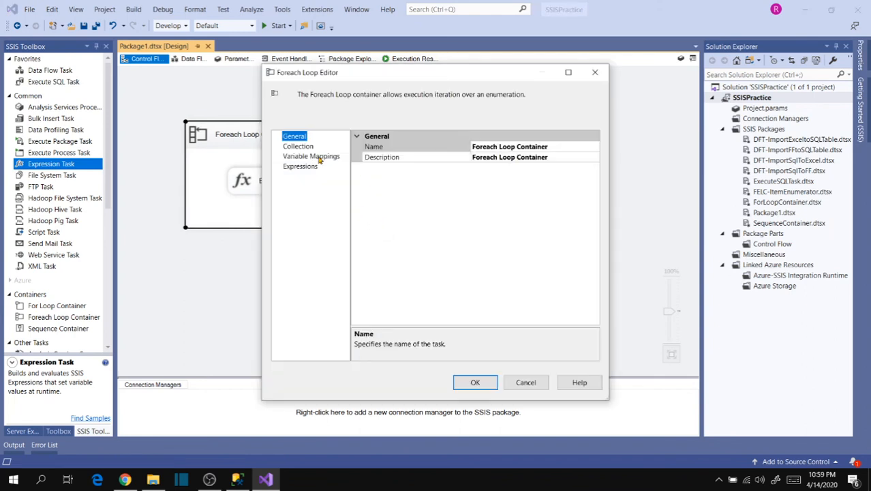
left_click(298, 146)
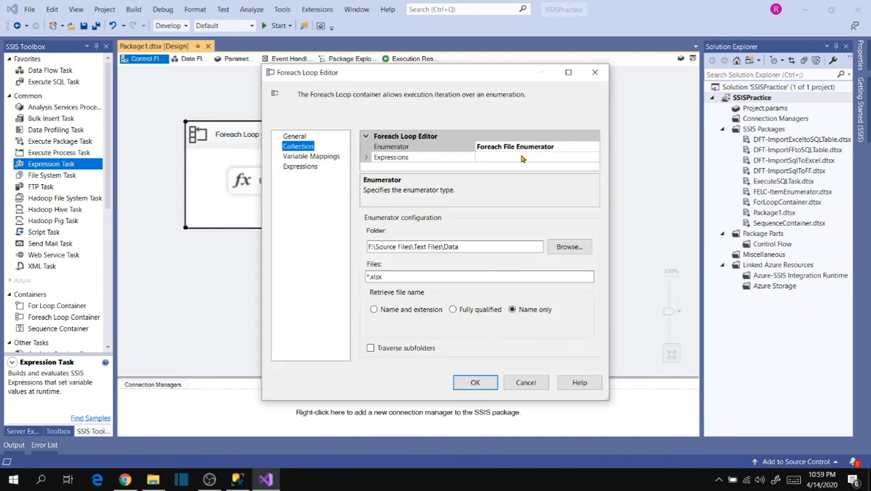
mouse_move(549, 157)
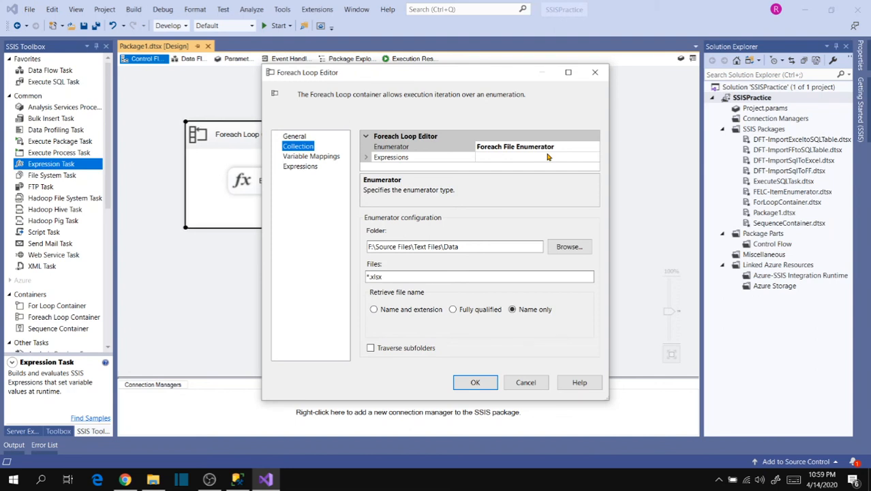